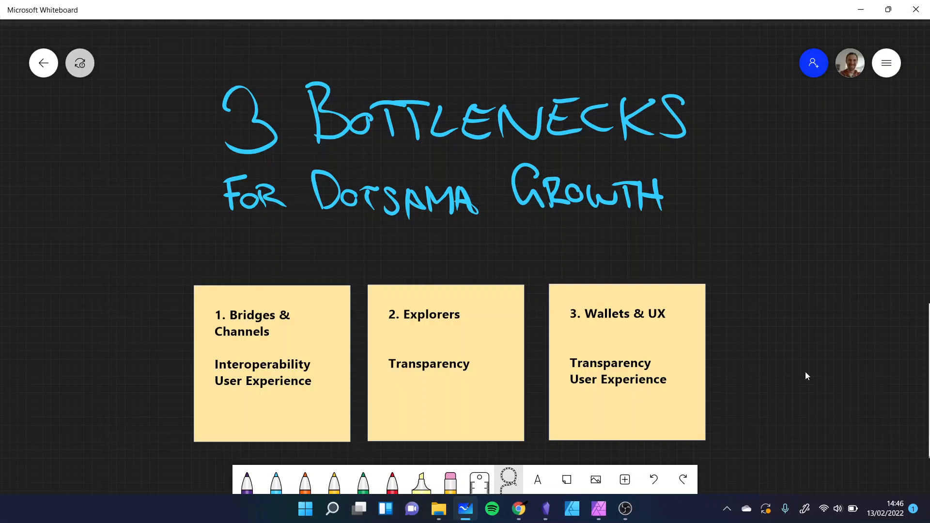
{"action": "mouse_move", "coordinate": [246, 324]}
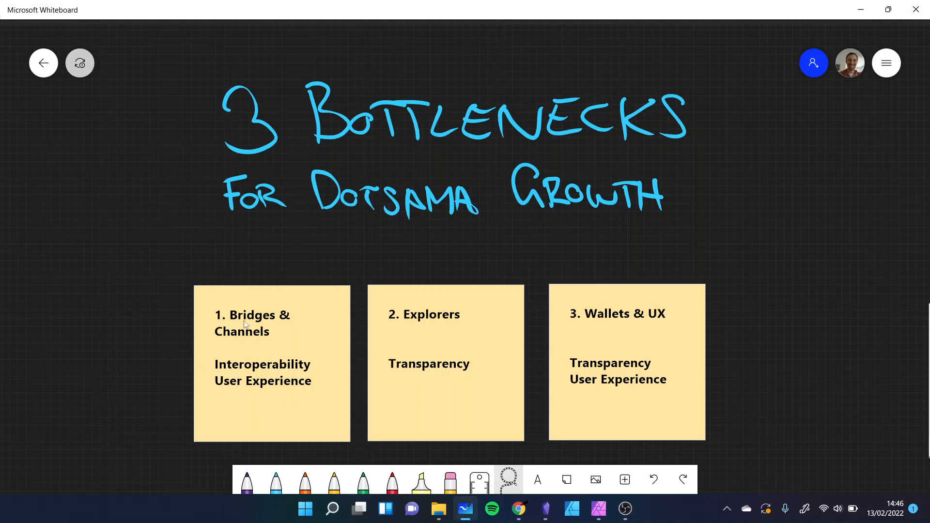
- Select the Bridges & Channels, Explorers and Wallets & UX bottleneck notes, then deselect them
{"action": "left_click", "coordinate": [255, 324]}
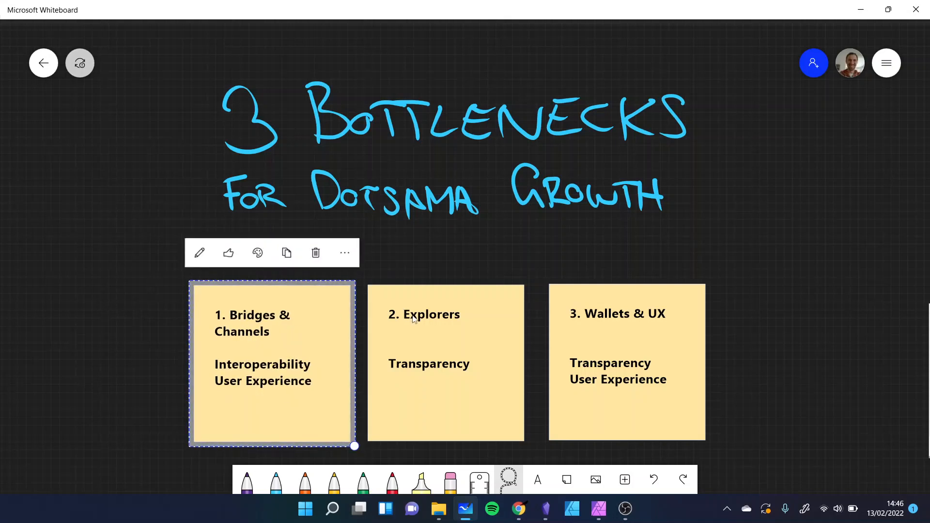
{"action": "left_click", "coordinate": [424, 315]}
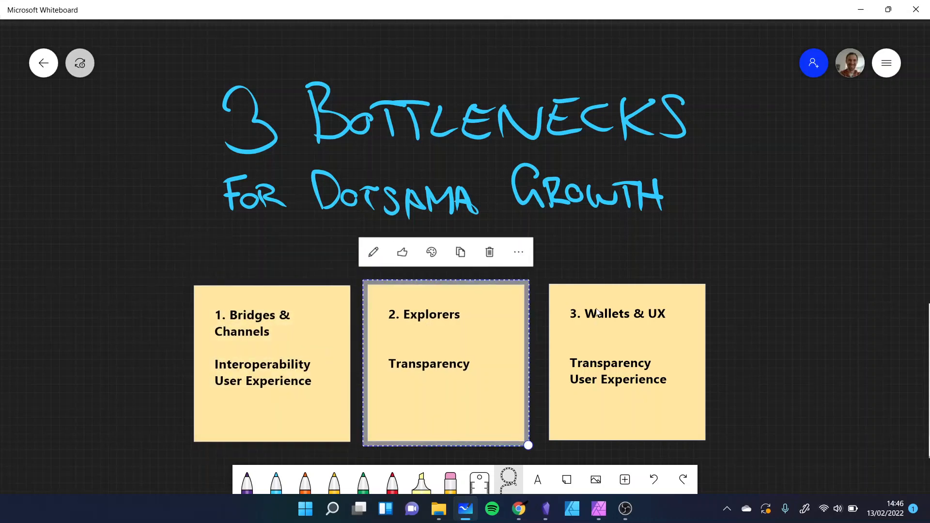
{"action": "left_click", "coordinate": [625, 360]}
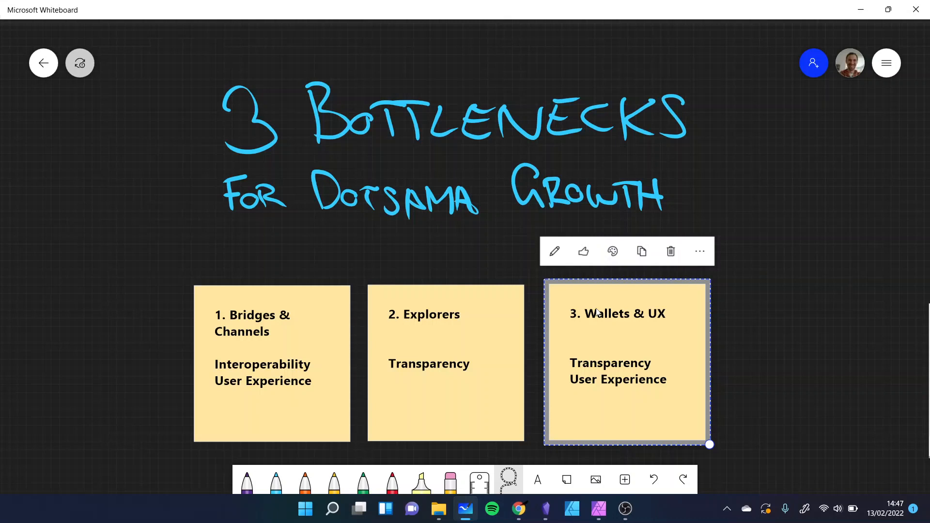
{"action": "left_click", "coordinate": [271, 362]}
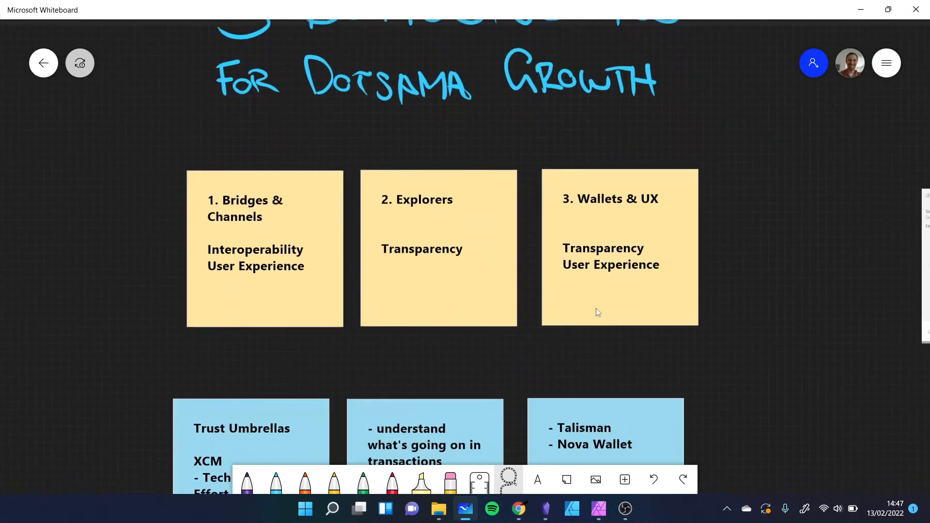
- Handwrite KUSAMA in blue on empty board space
{"action": "scroll", "scroll_direction": "down", "scroll_amount": 3}
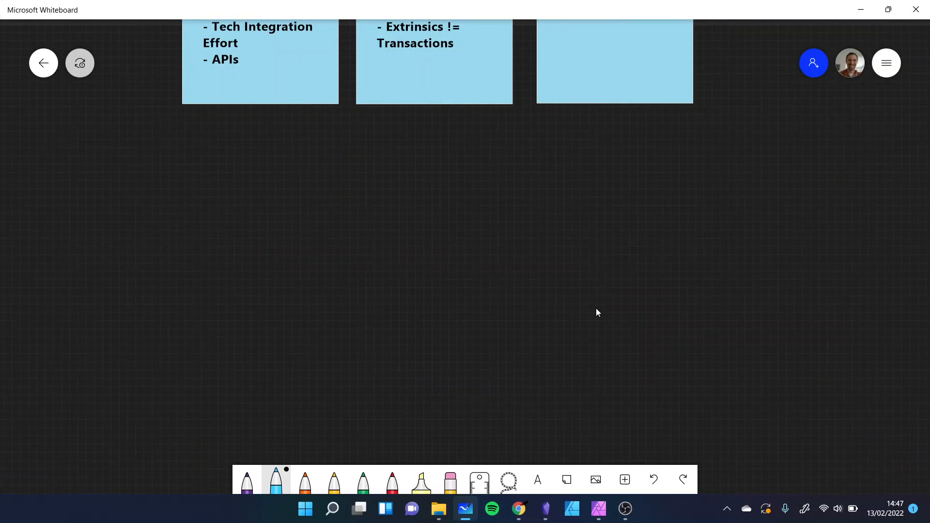
{"action": "left_click_drag", "start_coordinate": [299, 157], "coordinate": [332, 232]}
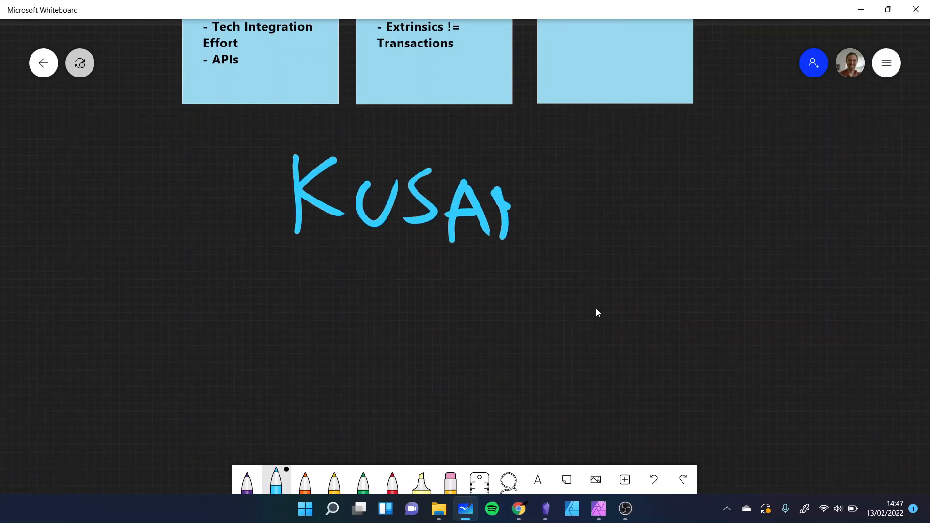
{"action": "left_click_drag", "start_coordinate": [510, 213], "coordinate": [593, 208]}
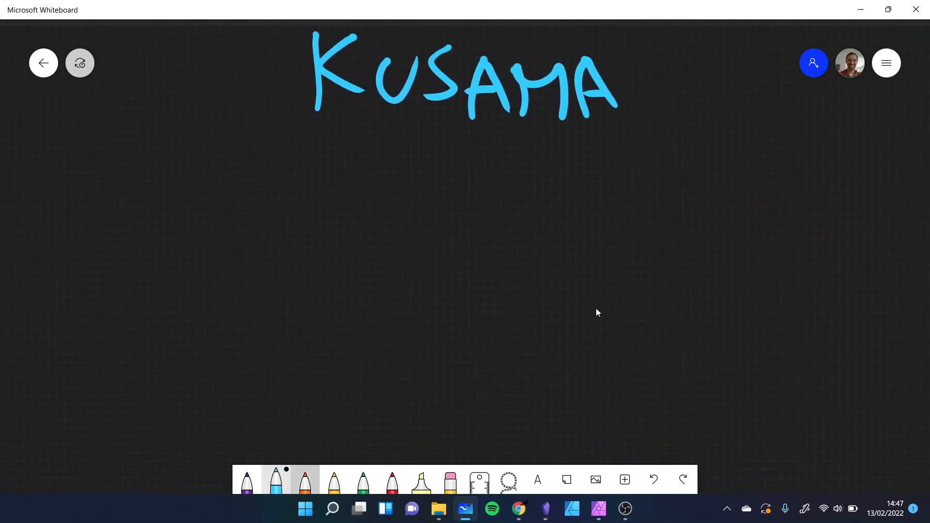
- Switch to orange ink and write Moonriver beneath KUSAMA
{"action": "left_click", "coordinate": [305, 479]}
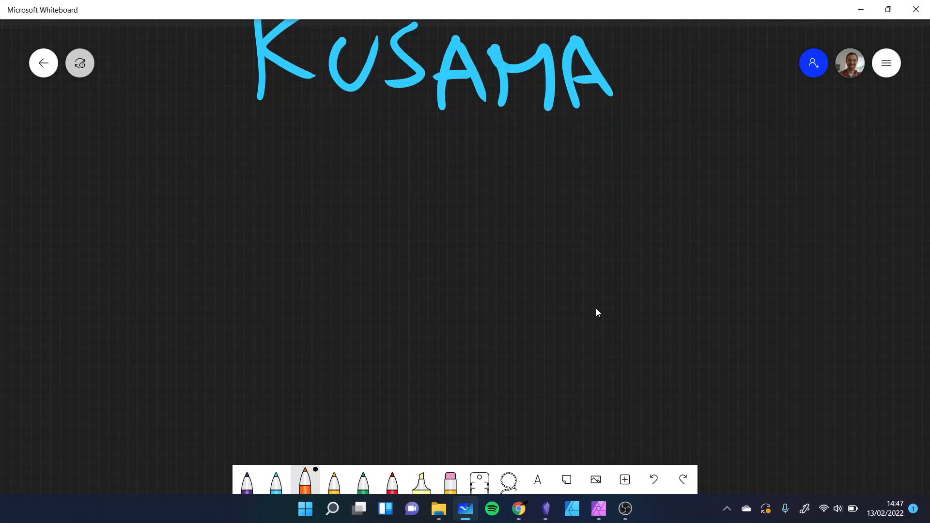
{"action": "left_click_drag", "start_coordinate": [167, 172], "coordinate": [266, 232]}
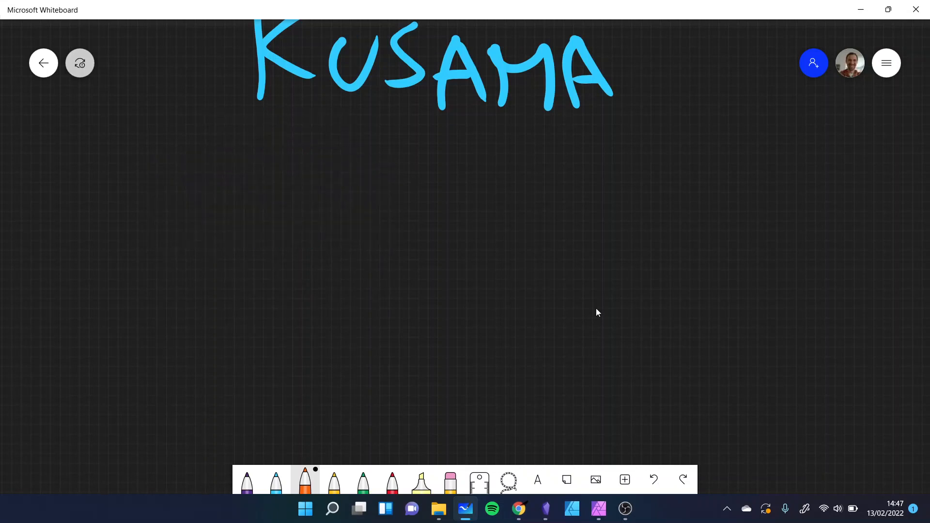
{"action": "left_click_drag", "start_coordinate": [190, 166], "coordinate": [317, 228]}
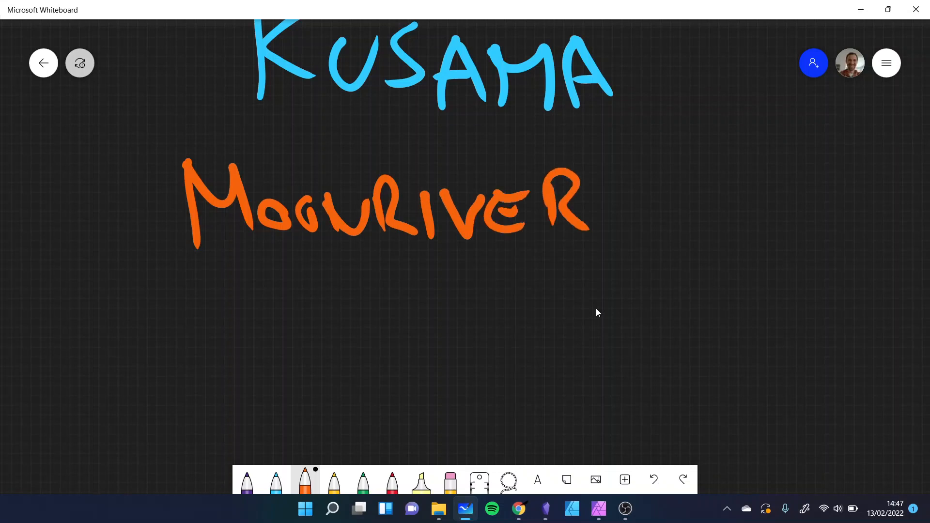
- Write Karura, Statemine and Bifrost in orange under KUSAMA
{"action": "left_click", "coordinate": [385, 204]}
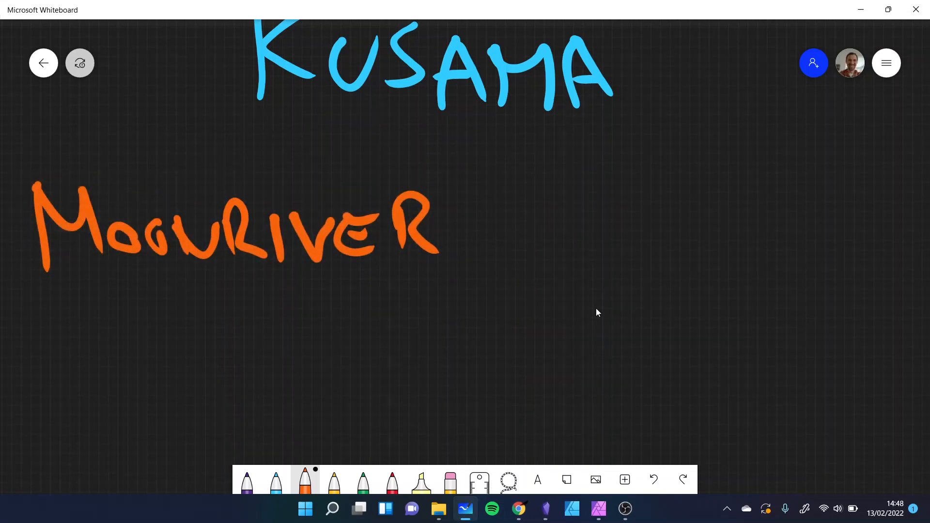
{"action": "left_click_drag", "start_coordinate": [231, 350], "coordinate": [315, 403]}
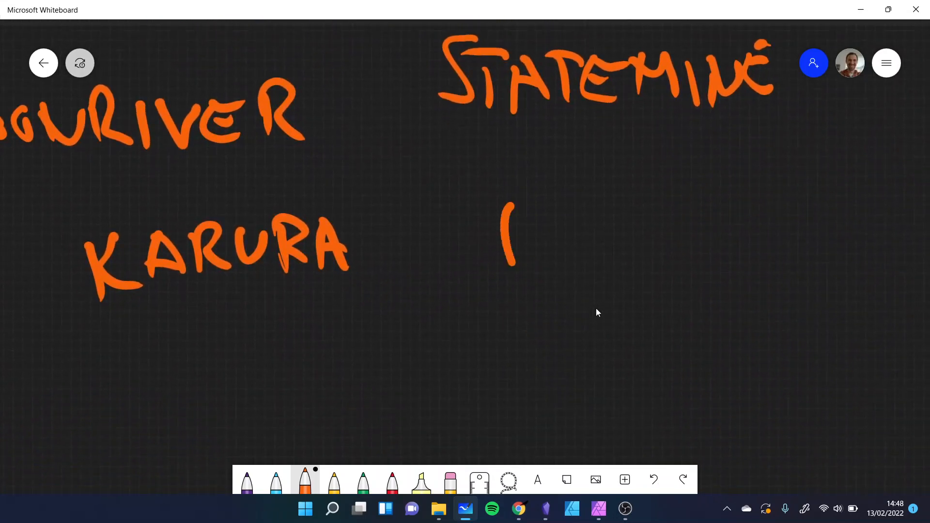
{"action": "left_click_drag", "start_coordinate": [510, 195], "coordinate": [646, 285]}
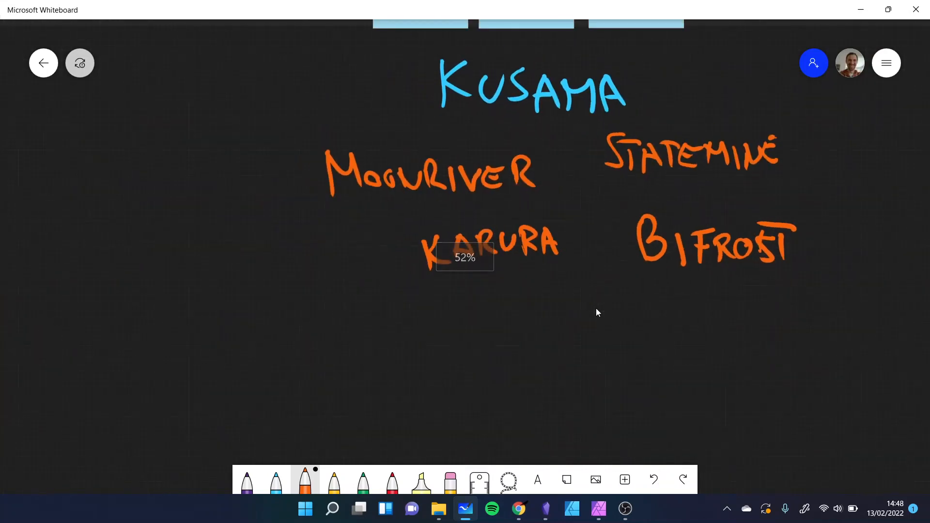
- Move Karura under Moonriver and Bifrost level with Karura, forming two columns
{"action": "left_click_drag", "start_coordinate": [465, 257], "coordinate": [432, 314]}
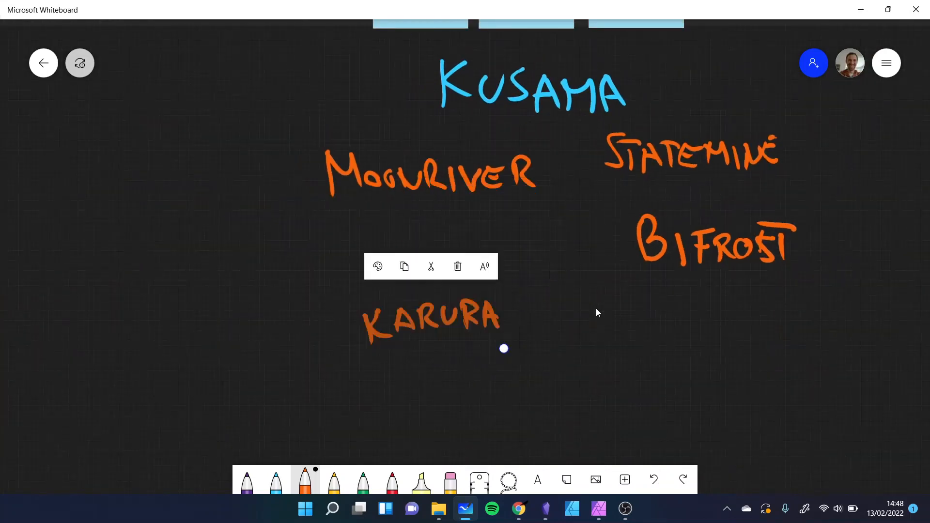
{"action": "left_click_drag", "start_coordinate": [714, 240], "coordinate": [696, 318]}
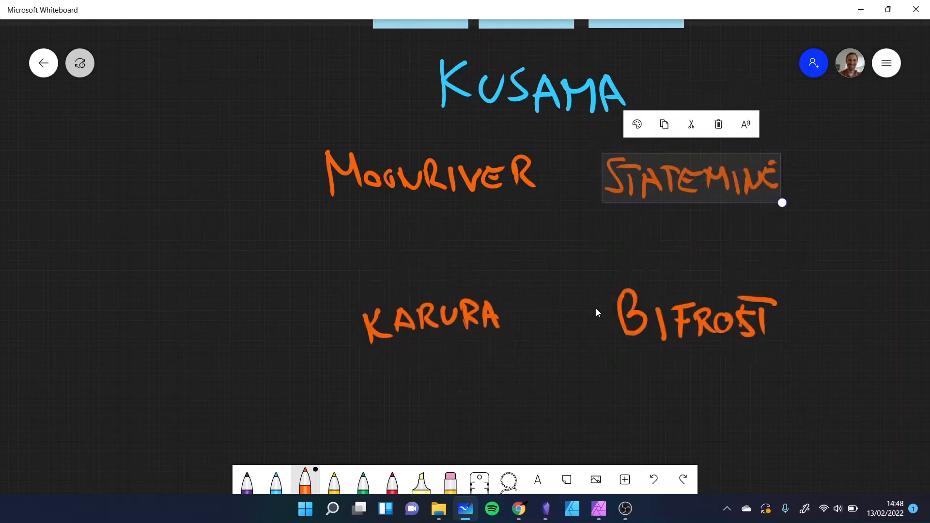
{"action": "left_click", "coordinate": [598, 312]}
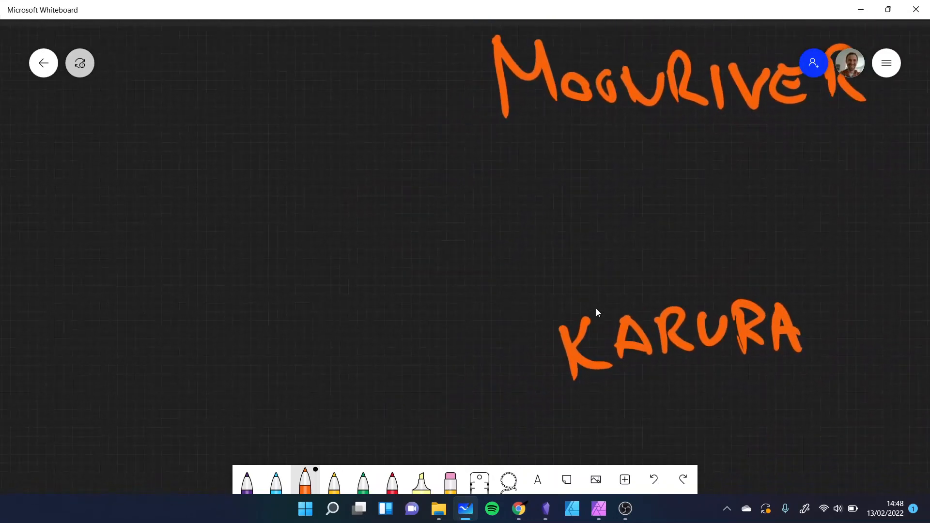
- Add Phala, KILT and Altair in orange to the Kusama parachain list
{"action": "left_click_drag", "start_coordinate": [154, 172], "coordinate": [291, 232]}
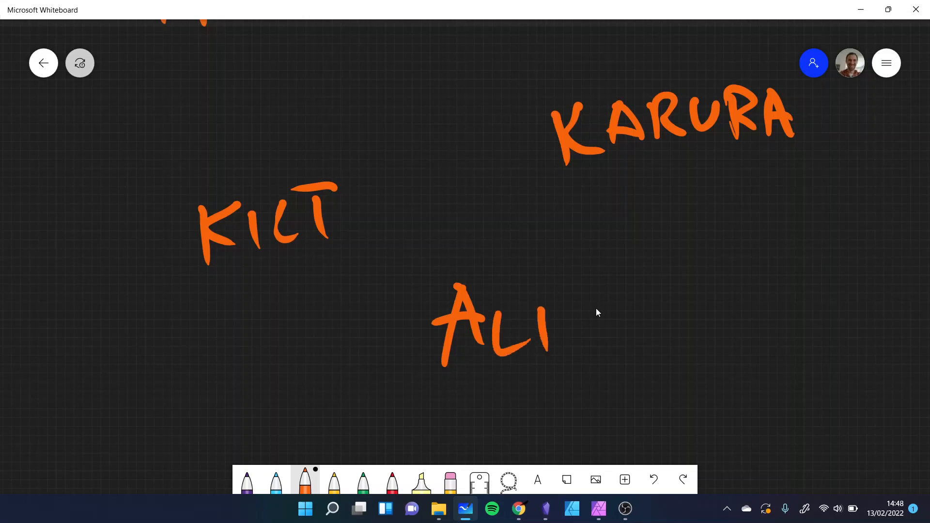
{"action": "left_click_drag", "start_coordinate": [570, 320], "coordinate": [664, 332]}
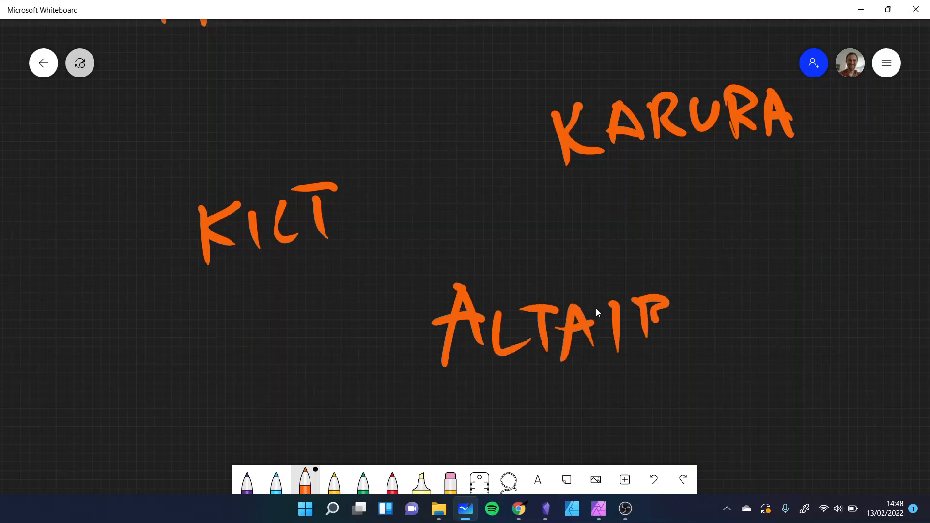
{"action": "scroll", "scroll_direction": "down", "scroll_amount": 3}
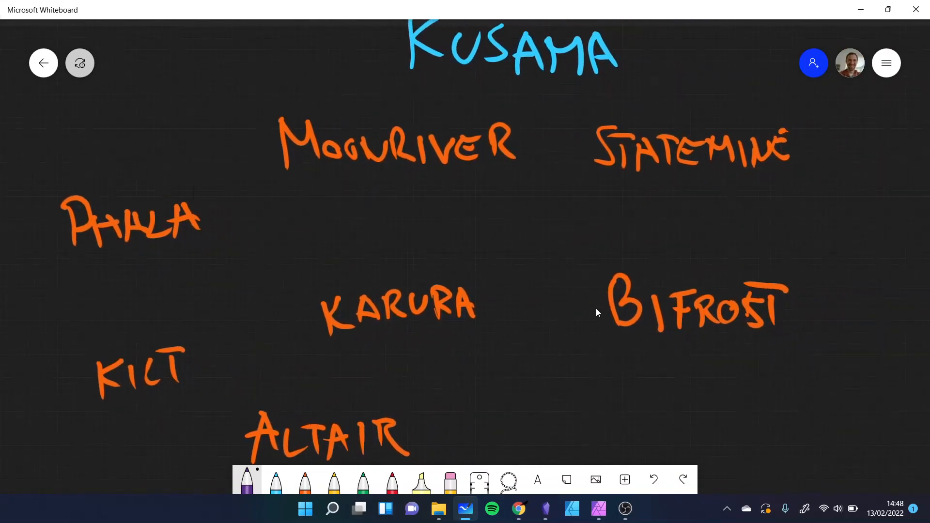
{"action": "left_click_drag", "start_coordinate": [385, 89], "coordinate": [848, 362]}
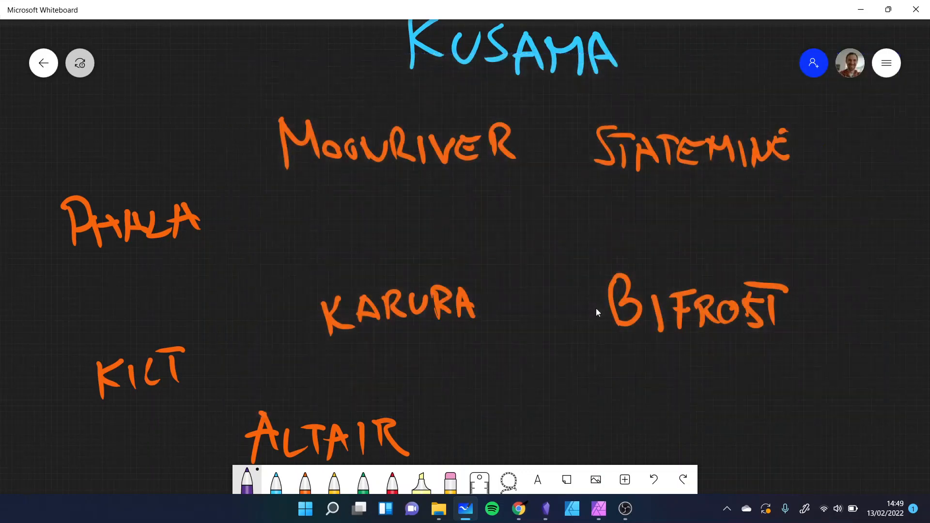
- Draw yellow links Moonriver–Statemine, Karura–Bifrost, Statemine–Karura and Statemine–Bifrost; begin writing Basilisk
{"action": "left_click", "coordinate": [334, 479]}
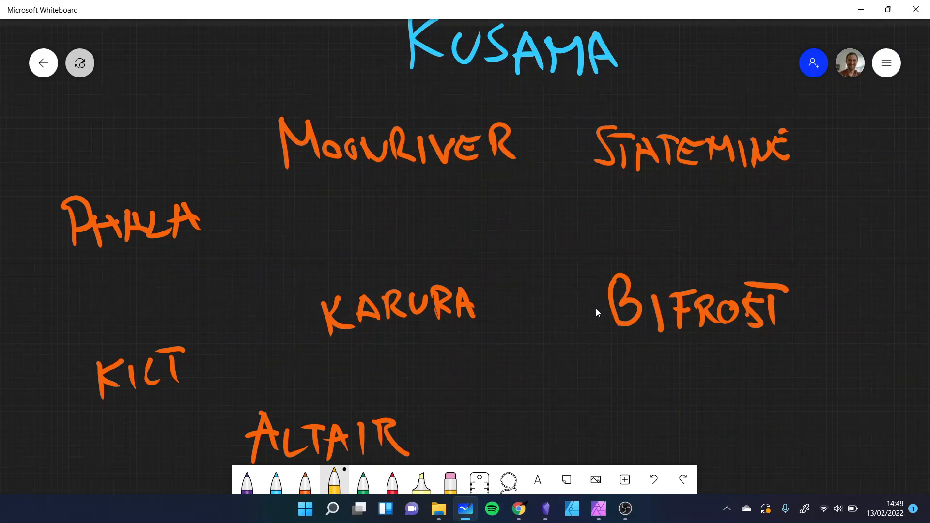
{"action": "left_click_drag", "start_coordinate": [533, 143], "coordinate": [587, 141]}
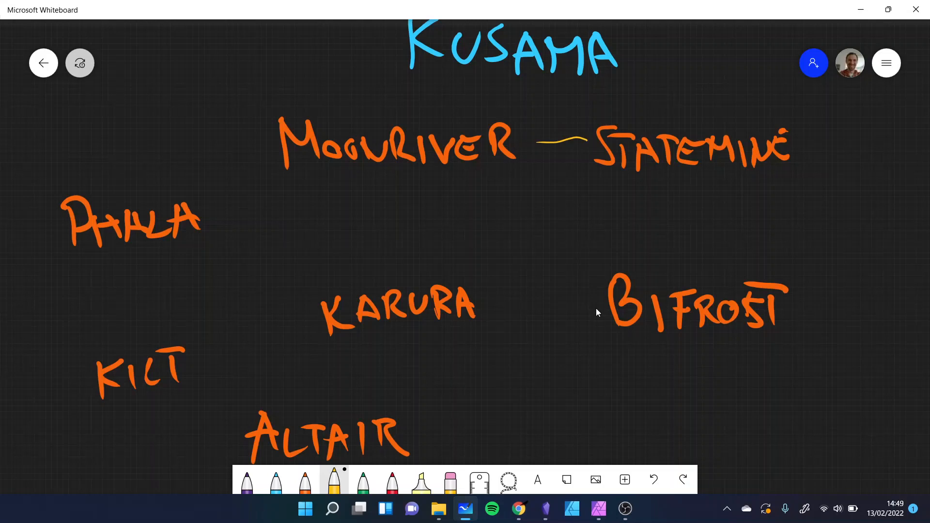
{"action": "left_click_drag", "start_coordinate": [389, 180], "coordinate": [391, 280]}
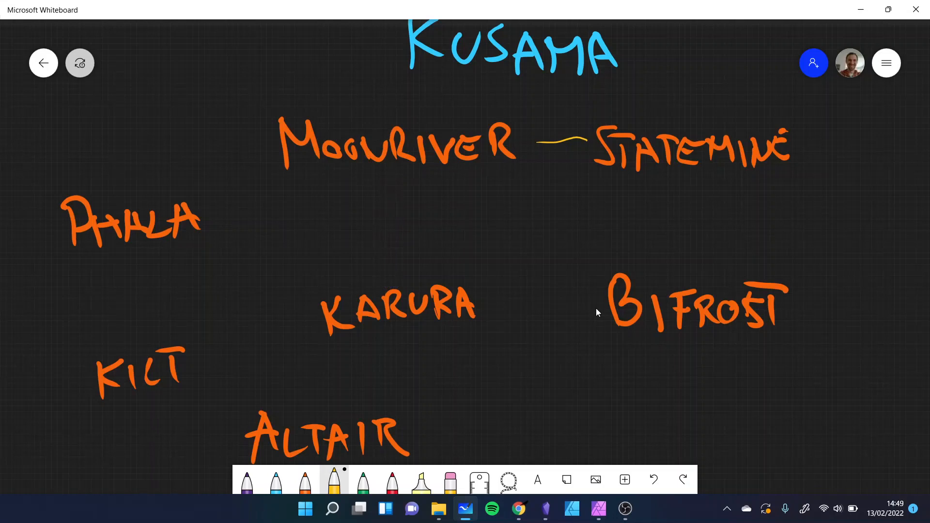
{"action": "left_click_drag", "start_coordinate": [492, 298], "coordinate": [587, 303]}
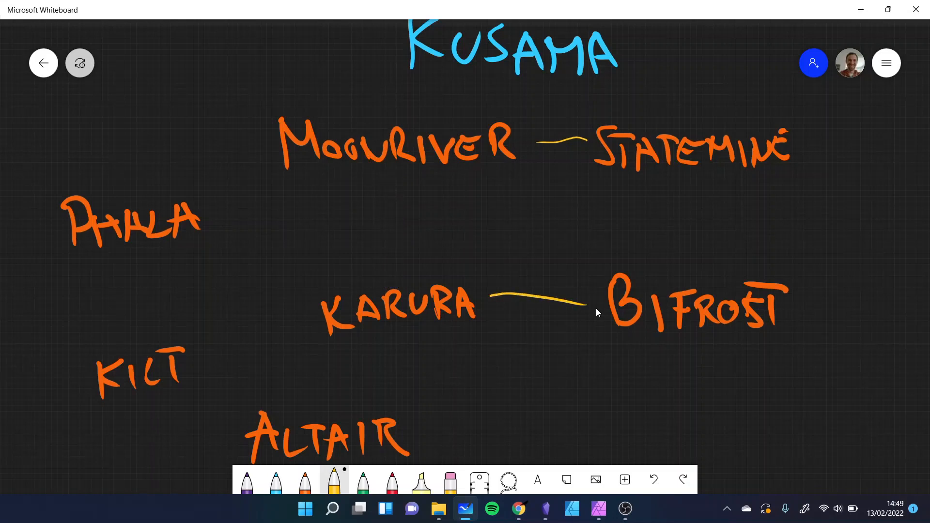
{"action": "left_click_drag", "start_coordinate": [489, 253], "coordinate": [599, 188]}
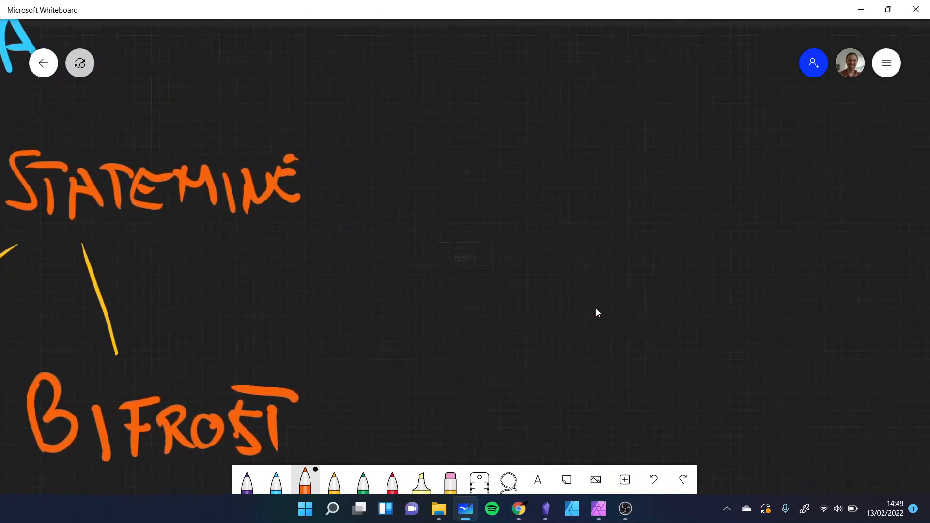
{"action": "left_click_drag", "start_coordinate": [480, 142], "coordinate": [522, 220]}
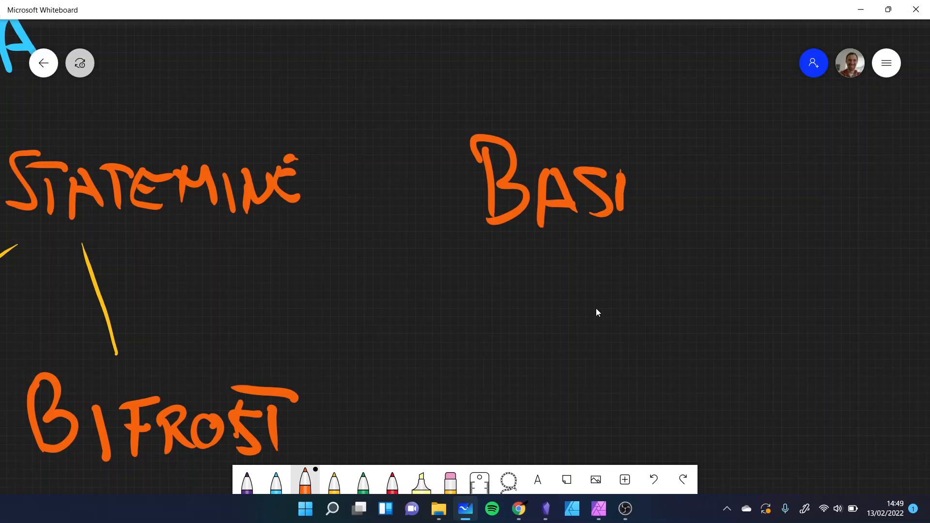
- Finish writing Basilisk in orange and link it to Statemine with a yellow line
{"action": "left_click_drag", "start_coordinate": [623, 184], "coordinate": [789, 202]}
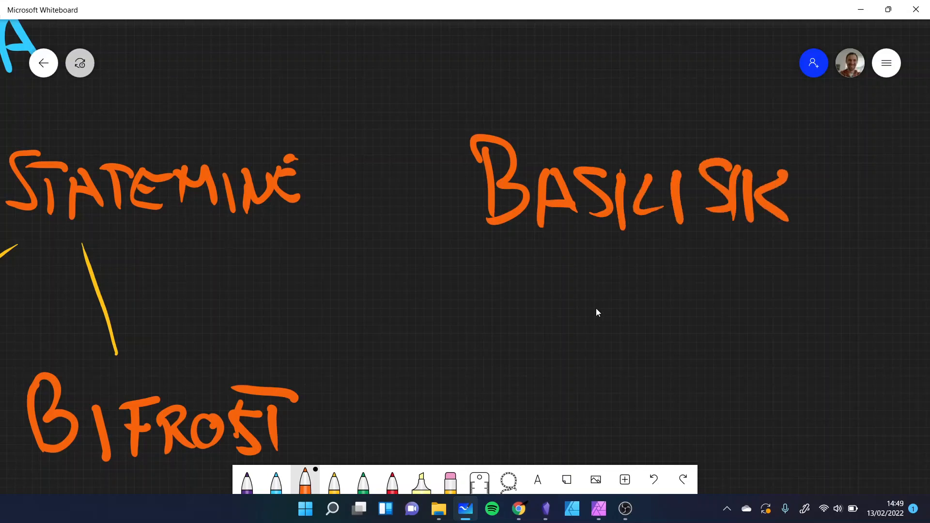
{"action": "left_click", "coordinate": [334, 479]}
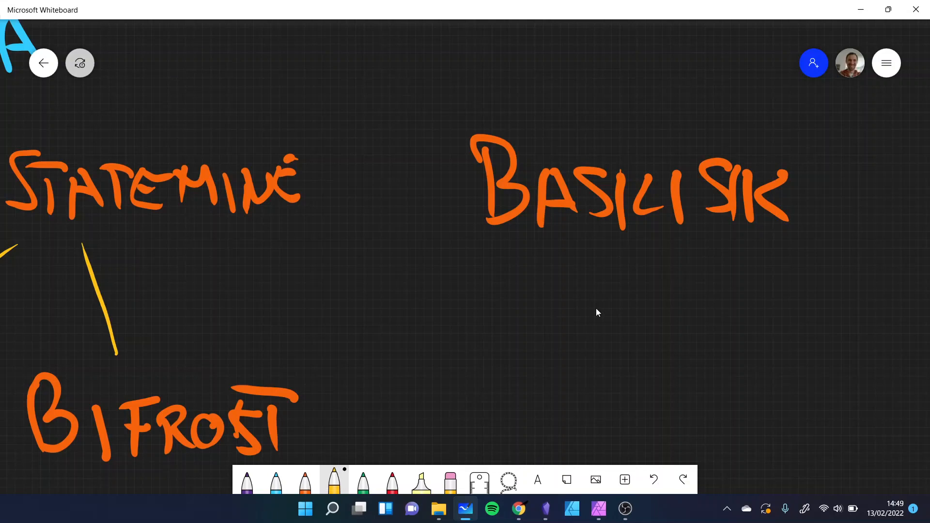
{"action": "left_click_drag", "start_coordinate": [353, 180], "coordinate": [448, 184]}
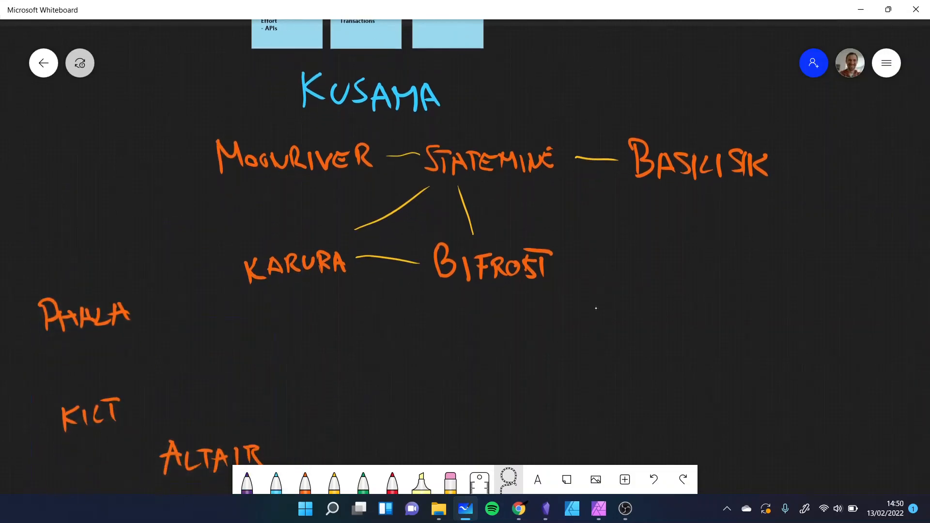
{"action": "scroll", "scroll_direction": "down", "scroll_amount": 3}
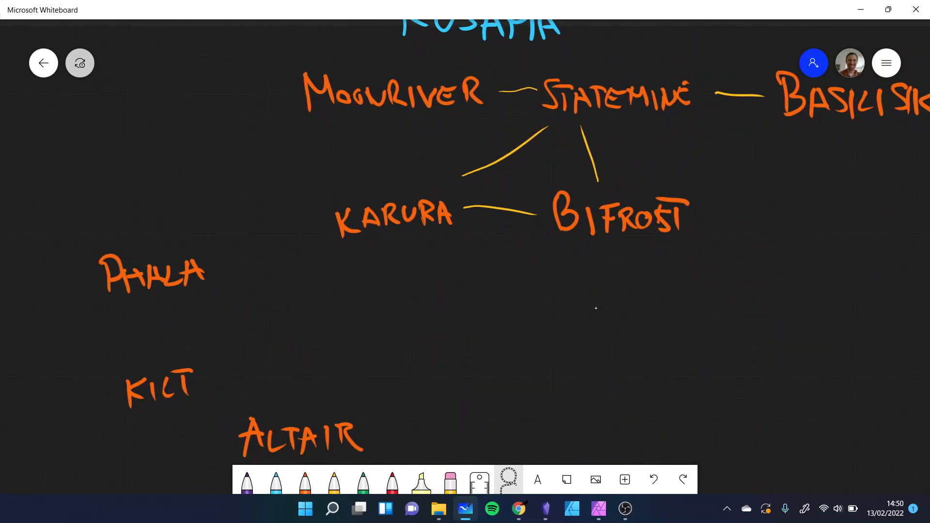
{"action": "scroll", "scroll_direction": "down", "scroll_amount": 3}
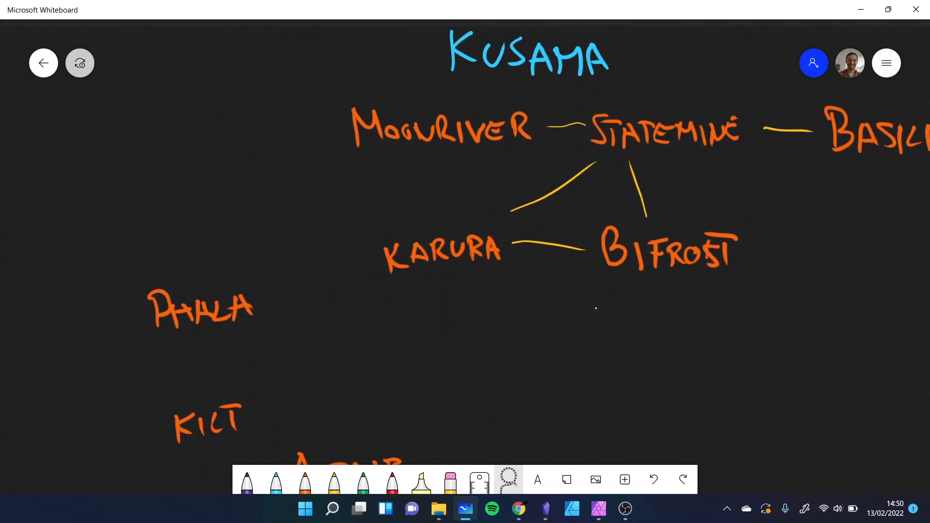
{"action": "scroll", "scroll_direction": "down", "scroll_amount": 3}
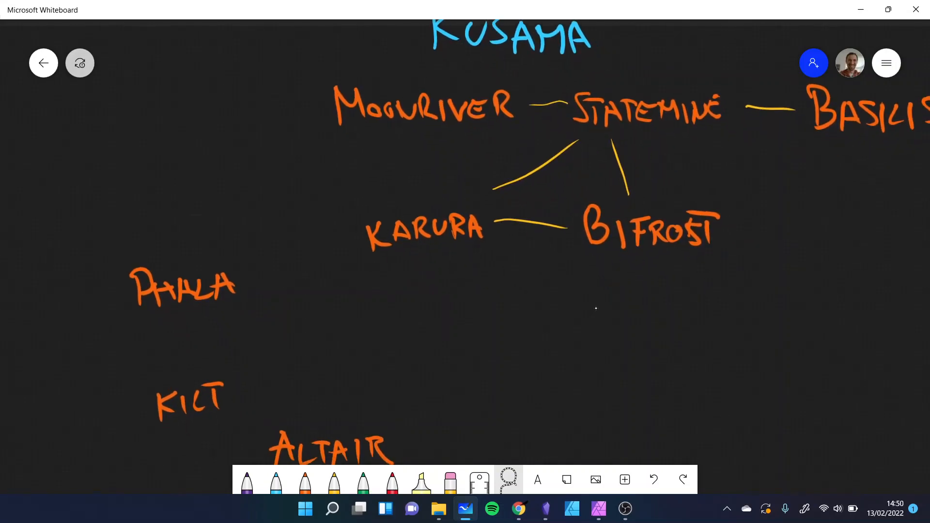
{"action": "left_click", "coordinate": [275, 479]}
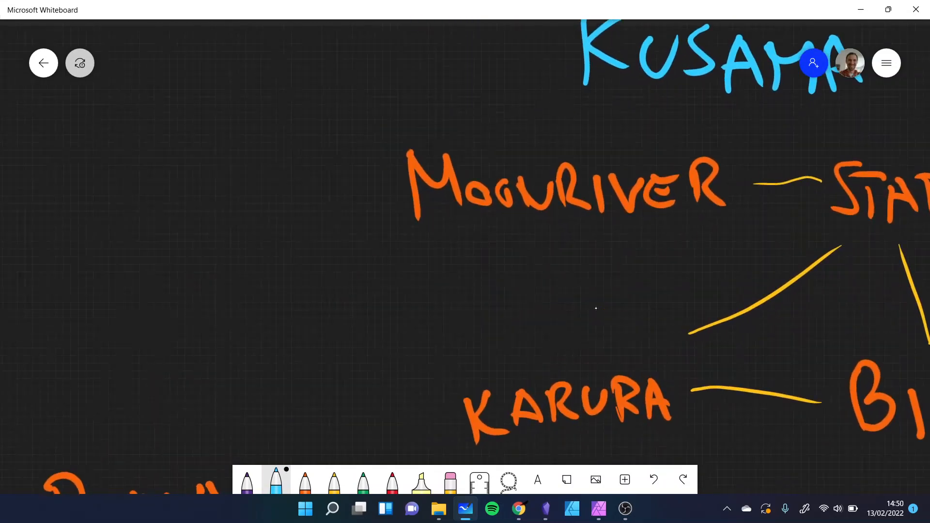
- Draw two parallel yellow lines left of Moonriver and write a blue chain name at their end
{"action": "left_click", "coordinate": [333, 479]}
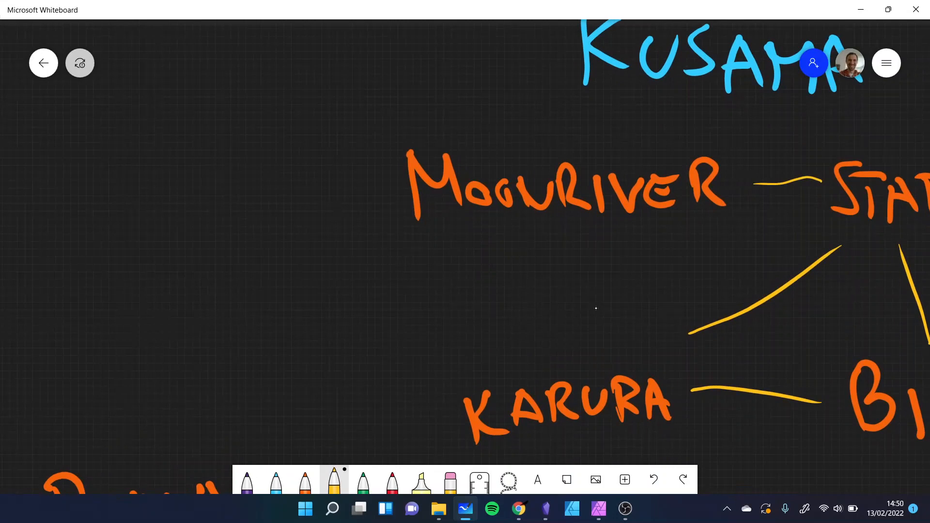
{"action": "left_click_drag", "start_coordinate": [157, 124], "coordinate": [351, 156]}
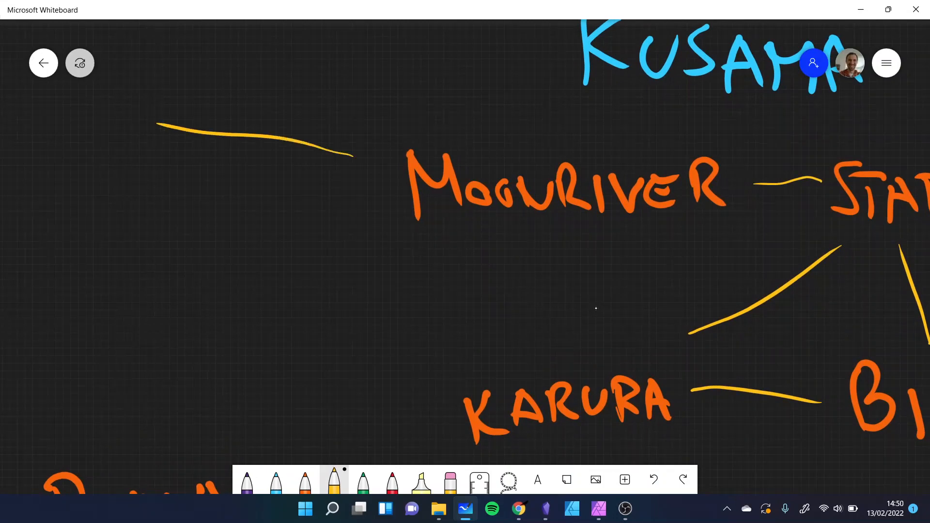
{"action": "left_click_drag", "start_coordinate": [116, 155], "coordinate": [344, 173]}
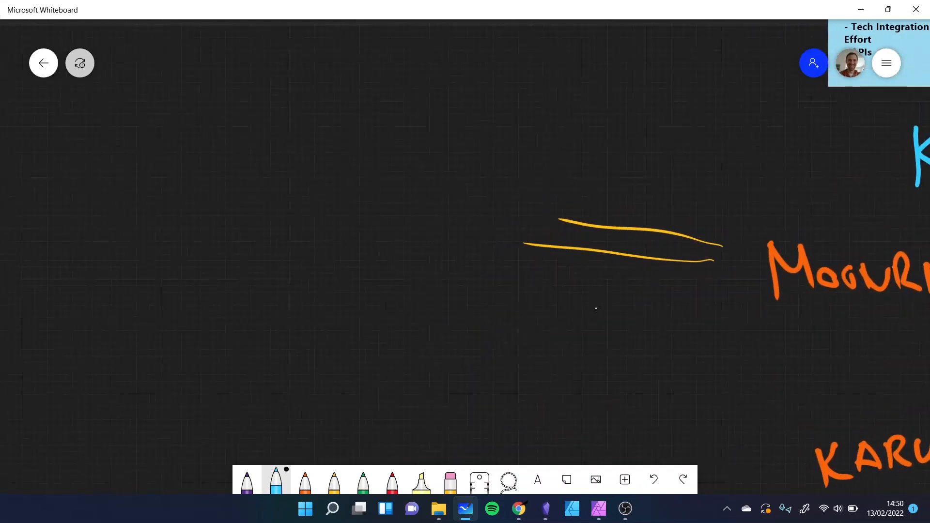
{"action": "left_click_drag", "start_coordinate": [122, 163], "coordinate": [157, 228]}
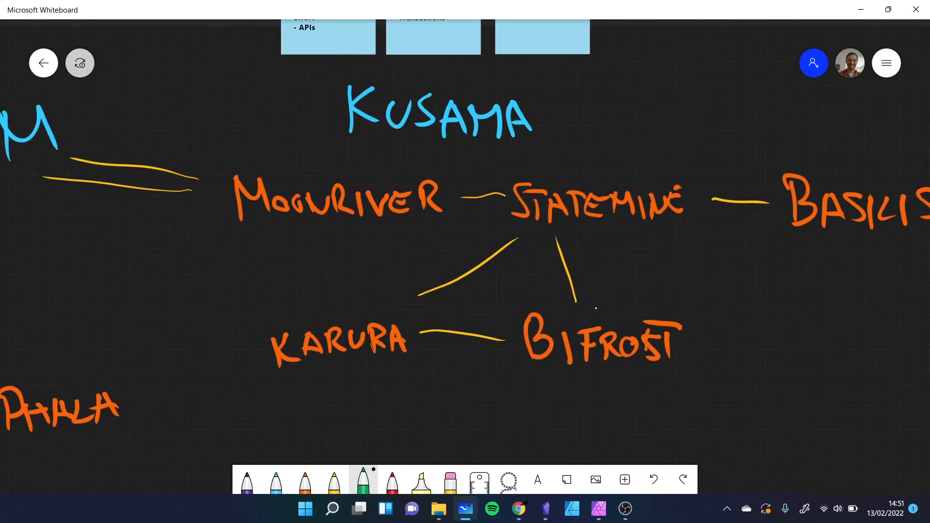
- Write yellow XCM beneath Basilisk and draw a green arrow from Bifrost to Karura
{"action": "scroll", "scroll_direction": "down", "scroll_amount": 3}
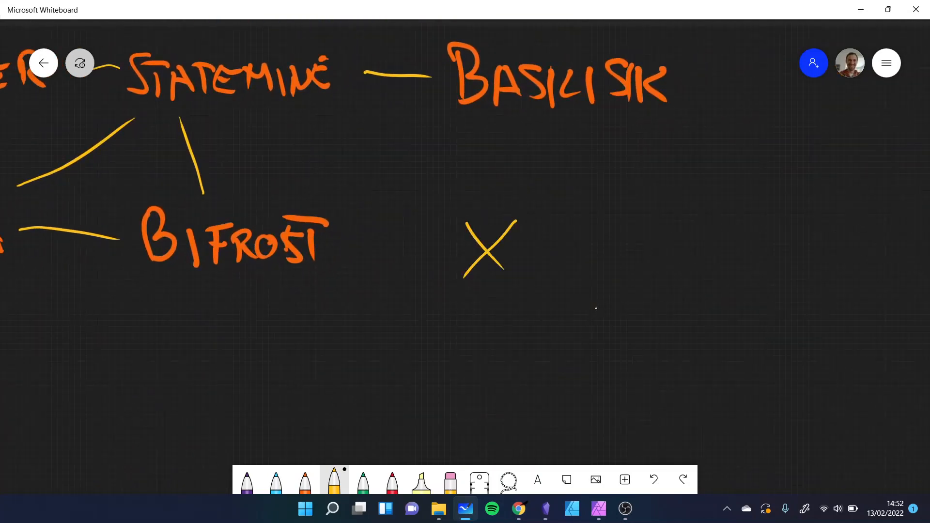
{"action": "left_click_drag", "start_coordinate": [527, 208], "coordinate": [622, 272]}
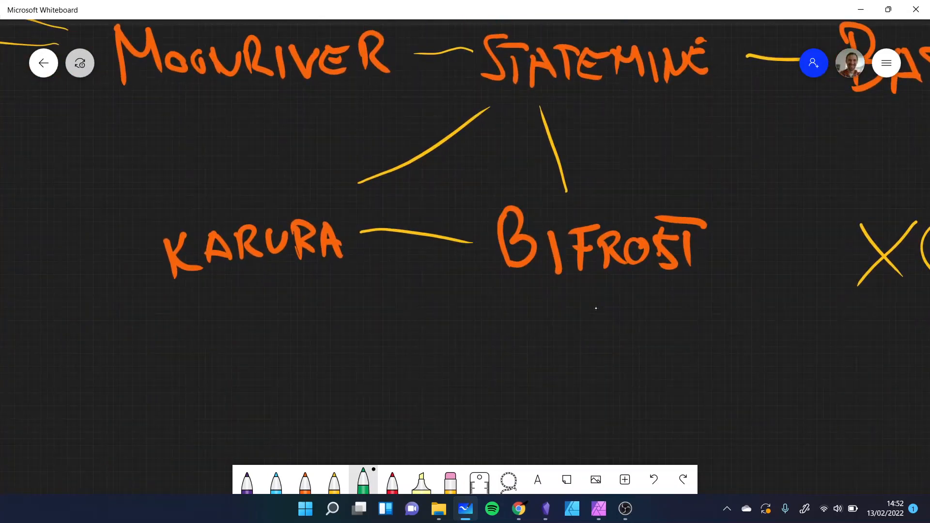
{"action": "left_click_drag", "start_coordinate": [356, 281], "coordinate": [475, 281]}
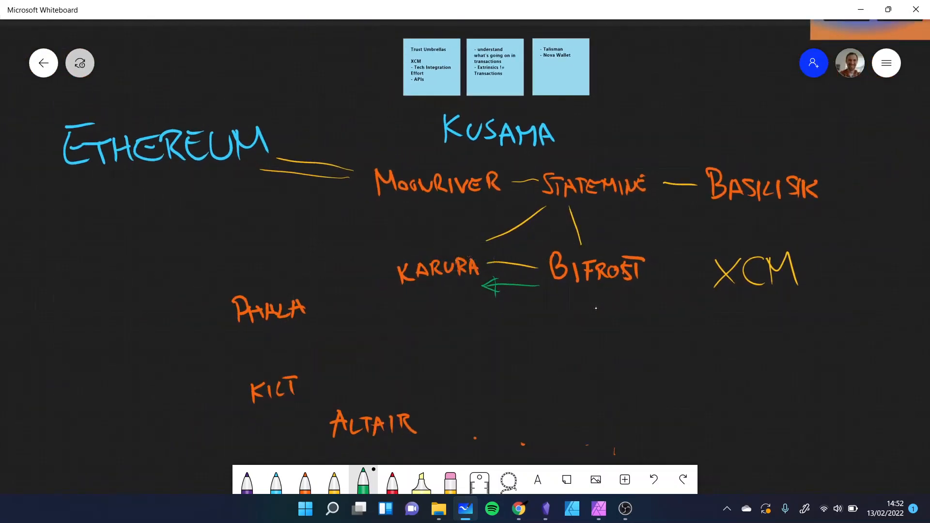
{"action": "left_click", "coordinate": [275, 479]}
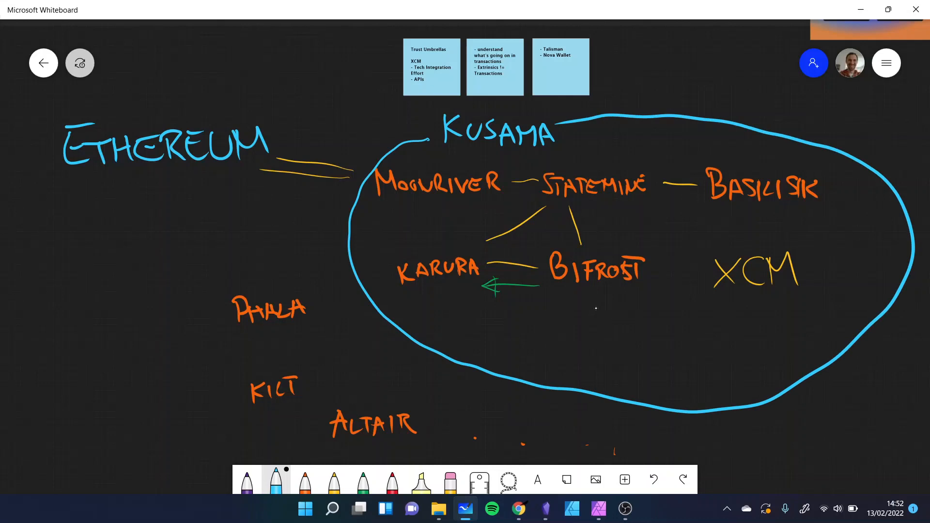
{"action": "left_click_drag", "start_coordinate": [338, 211], "coordinate": [199, 471]}
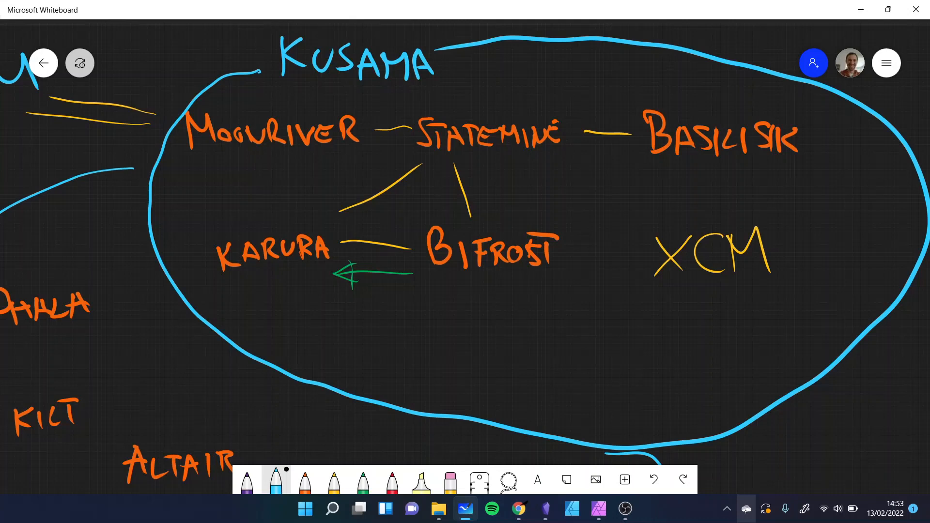
- List v0, v1, v2 in yellow under XCM and cross out v0 and v1 in green
{"action": "left_click", "coordinate": [333, 479]}
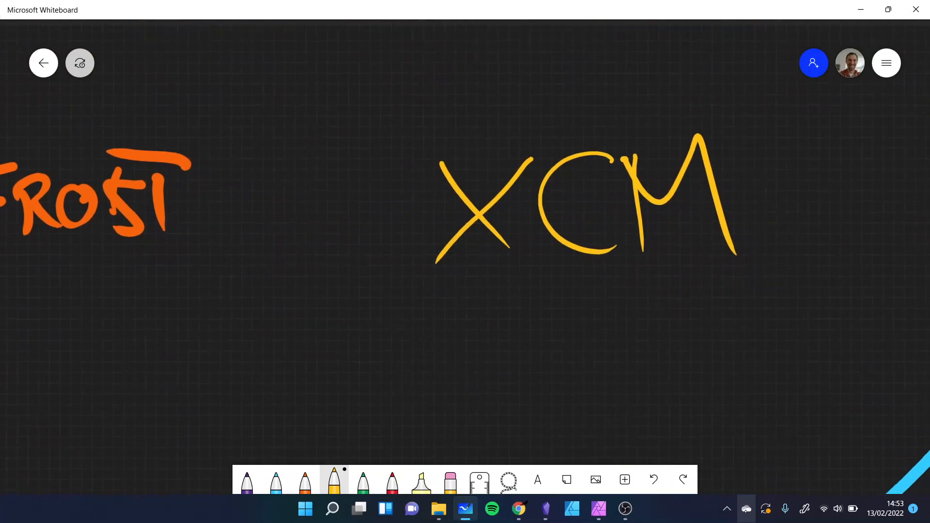
{"action": "scroll", "scroll_direction": "down", "scroll_amount": 3}
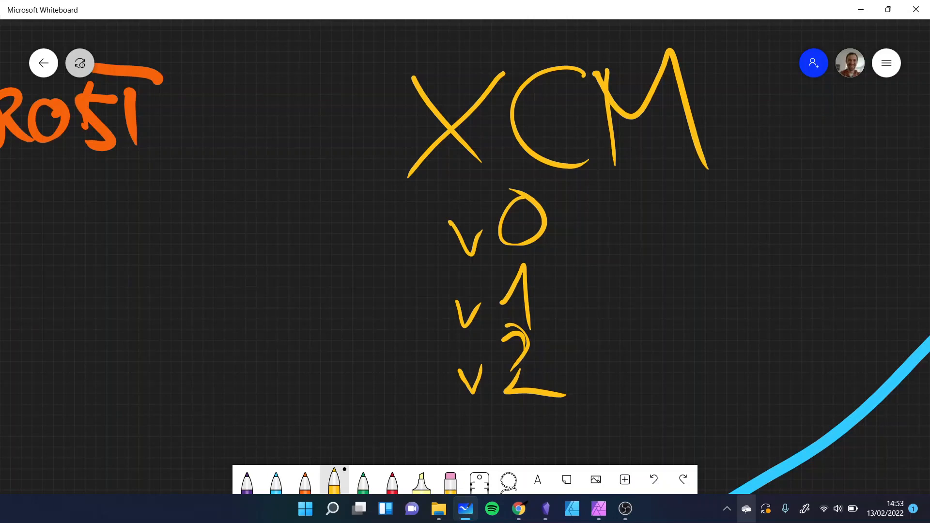
{"action": "left_click", "coordinate": [362, 479]}
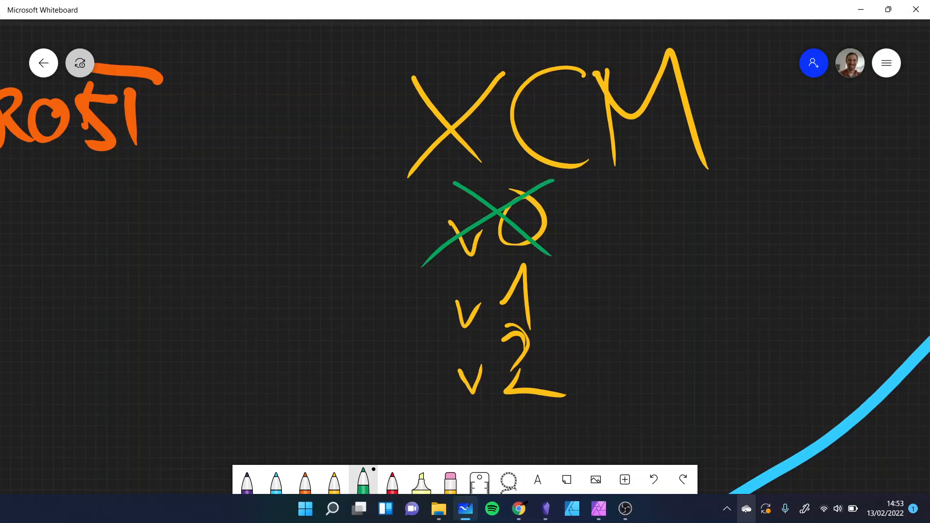
{"action": "left_click_drag", "start_coordinate": [427, 262], "coordinate": [558, 344]}
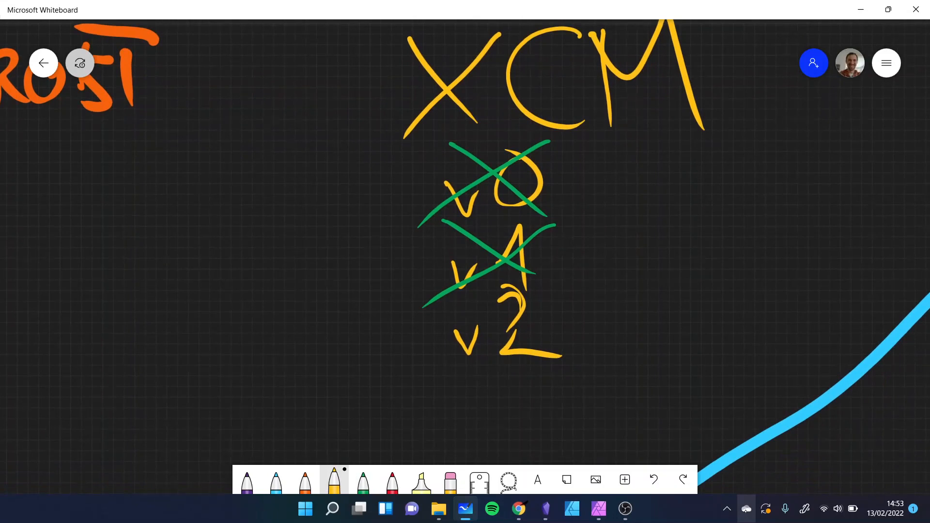
{"action": "left_click_drag", "start_coordinate": [611, 160], "coordinate": [626, 367]}
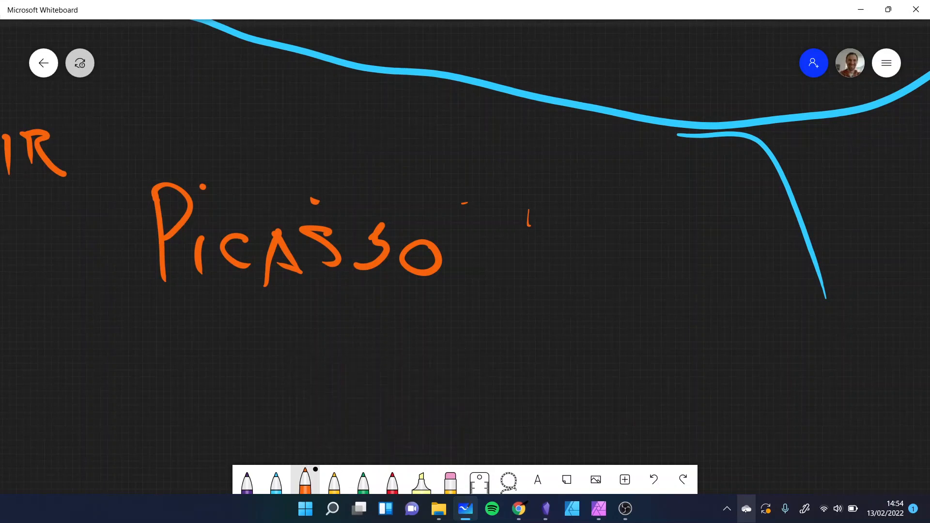
- Handwrite Darwinia in orange next to Picasso
{"action": "left_click_drag", "start_coordinate": [592, 195], "coordinate": [671, 285]}
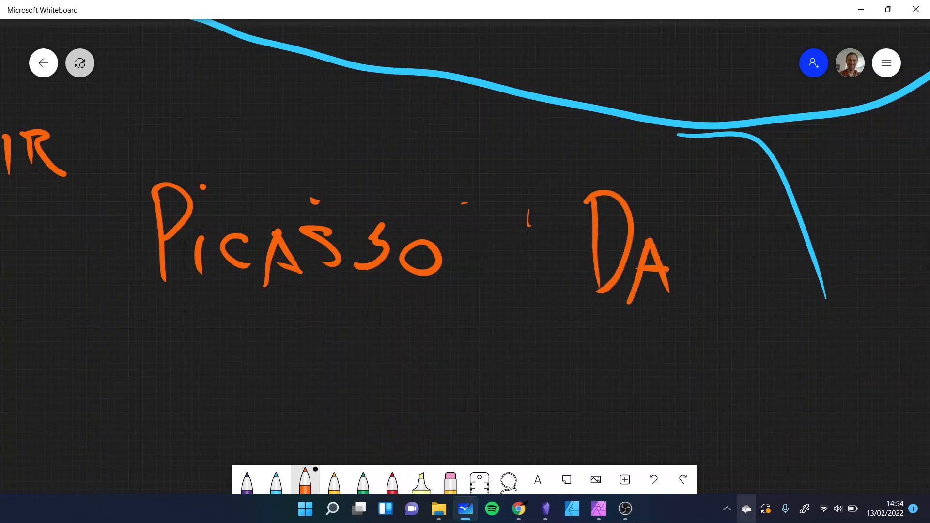
{"action": "left_click_drag", "start_coordinate": [676, 237], "coordinate": [720, 309]}
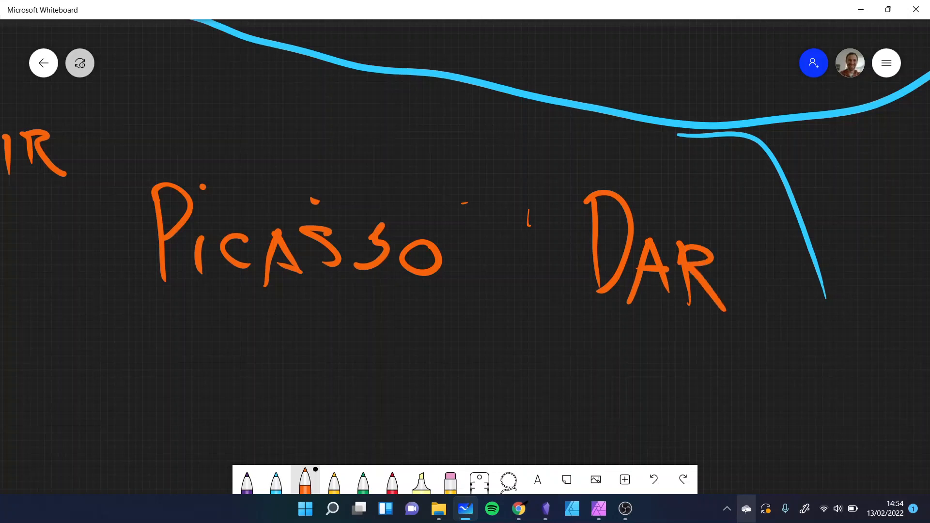
{"action": "left_click_drag", "start_coordinate": [735, 279], "coordinate": [883, 285]}
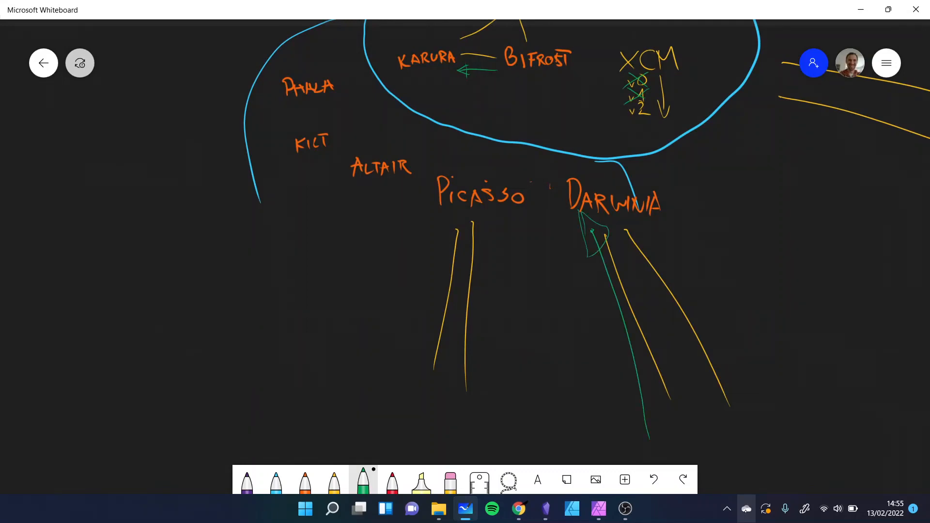
- Draw green lines connecting Picasso to Darwinia and to the chains inside the Kusama ring
{"action": "left_click_drag", "start_coordinate": [531, 205], "coordinate": [570, 198]}
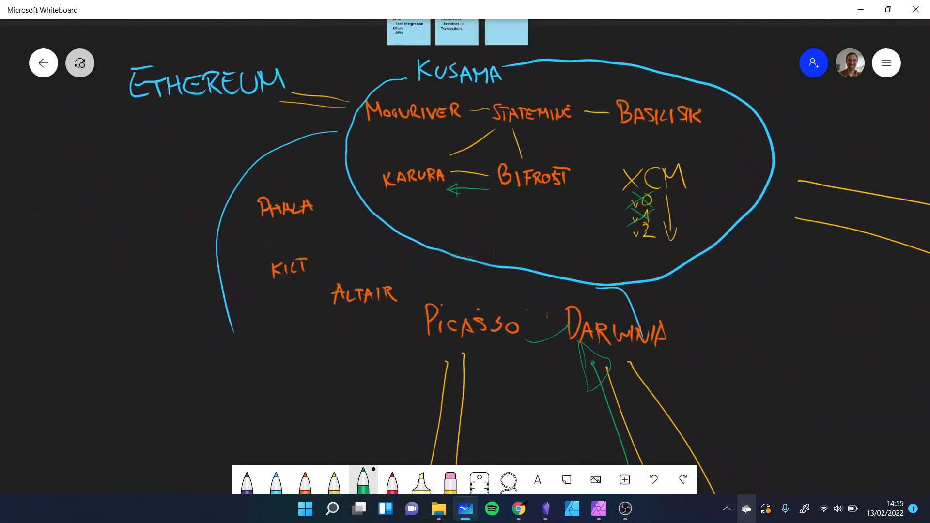
{"action": "left_click_drag", "start_coordinate": [525, 226], "coordinate": [499, 297]}
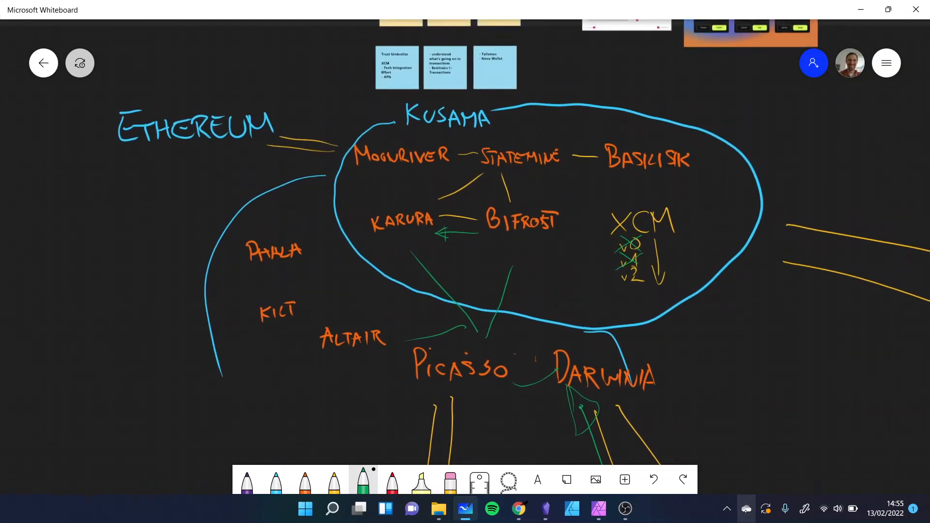
{"action": "left_click_drag", "start_coordinate": [249, 154], "coordinate": [462, 332]}
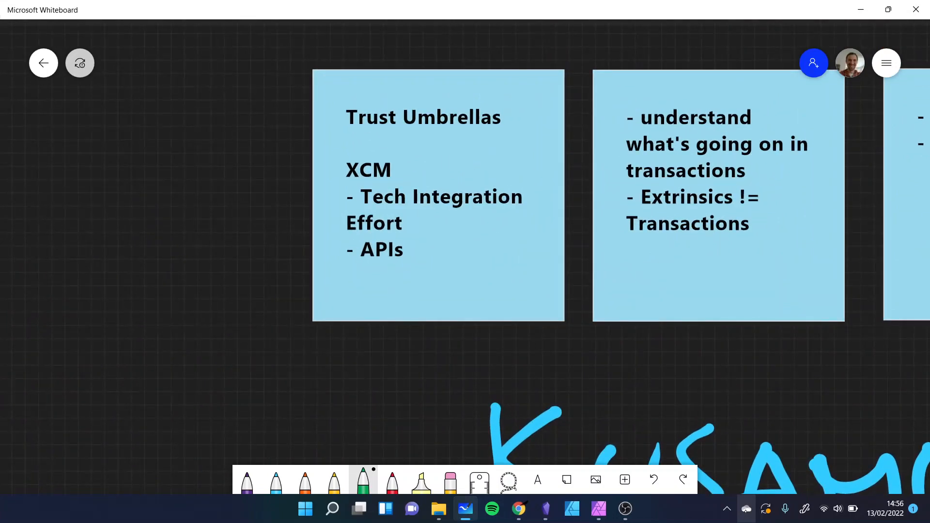
{"action": "left_click", "coordinate": [438, 196]}
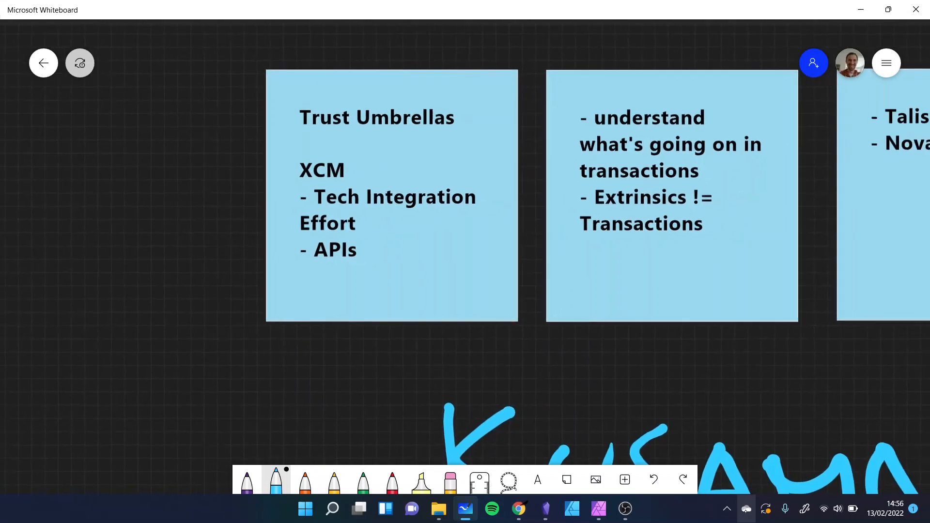
{"action": "left_click", "coordinate": [392, 196]}
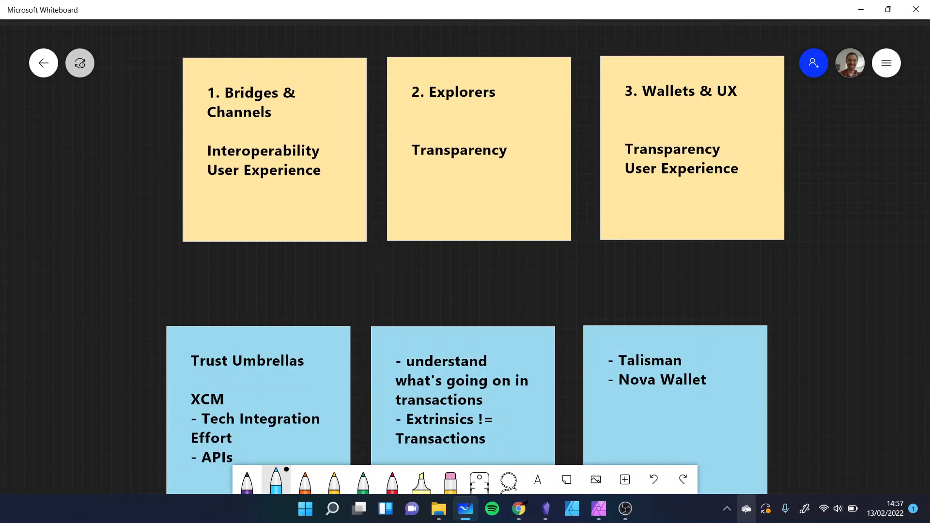
{"action": "scroll", "scroll_direction": "down", "scroll_amount": 3}
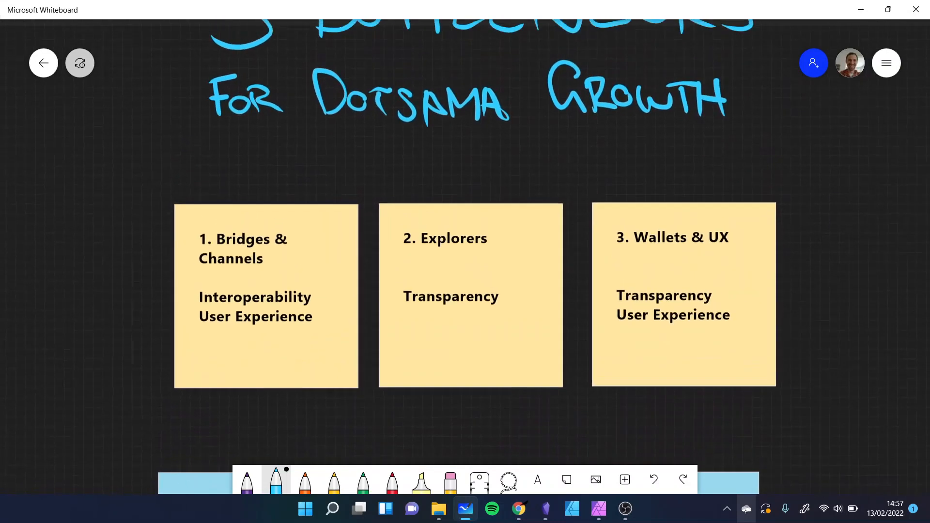
{"action": "scroll", "scroll_direction": "down", "scroll_amount": 3}
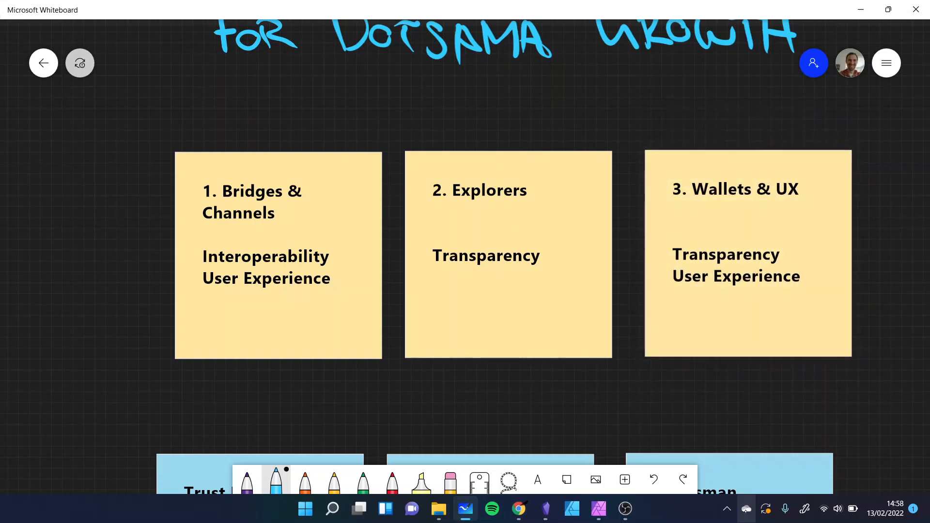
{"action": "scroll", "scroll_direction": "down", "scroll_amount": 3}
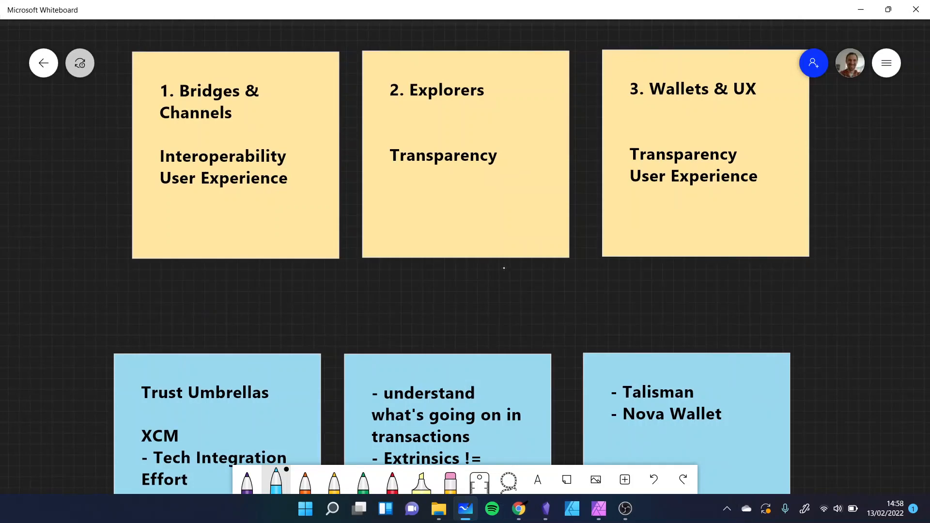
{"action": "scroll", "scroll_direction": "down", "scroll_amount": 3}
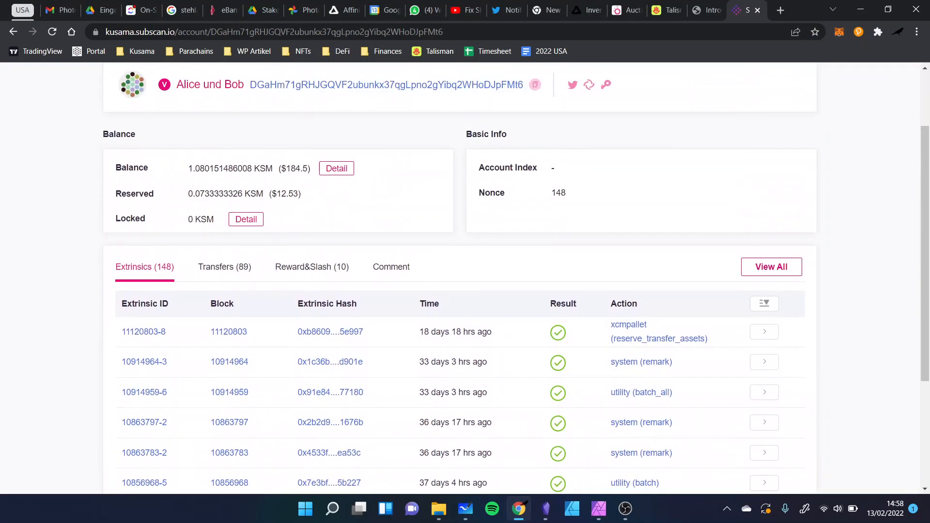
- Scroll to the Extrinsics table and expand the xcmpallet reserve_transfer_assets call's parameters
{"action": "scroll", "scroll_direction": "down", "scroll_amount": 3}
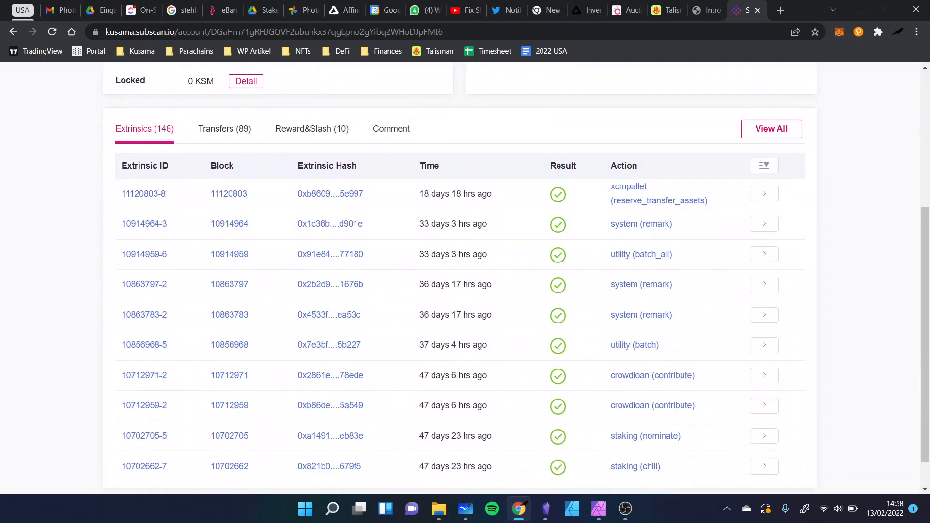
{"action": "scroll", "scroll_direction": "down", "scroll_amount": 3}
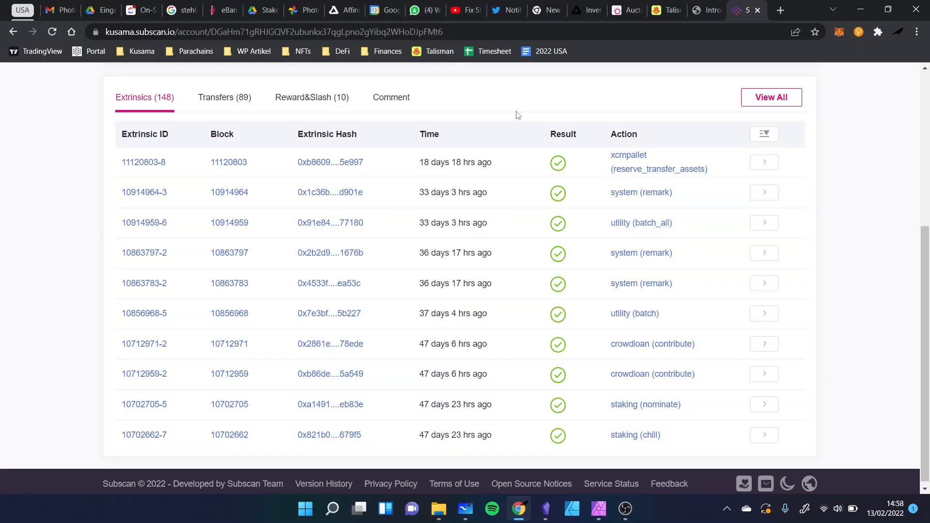
{"action": "left_click", "coordinate": [764, 162]}
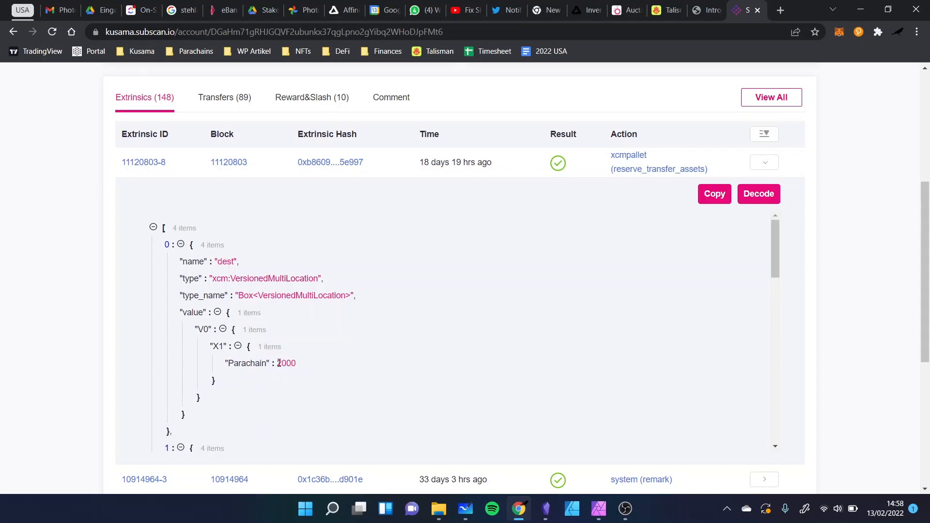
- Select Parachain 2000, review the decoded parameters, then collapse the reserve_transfer_assets details
{"action": "double_click", "coordinate": [286, 363]}
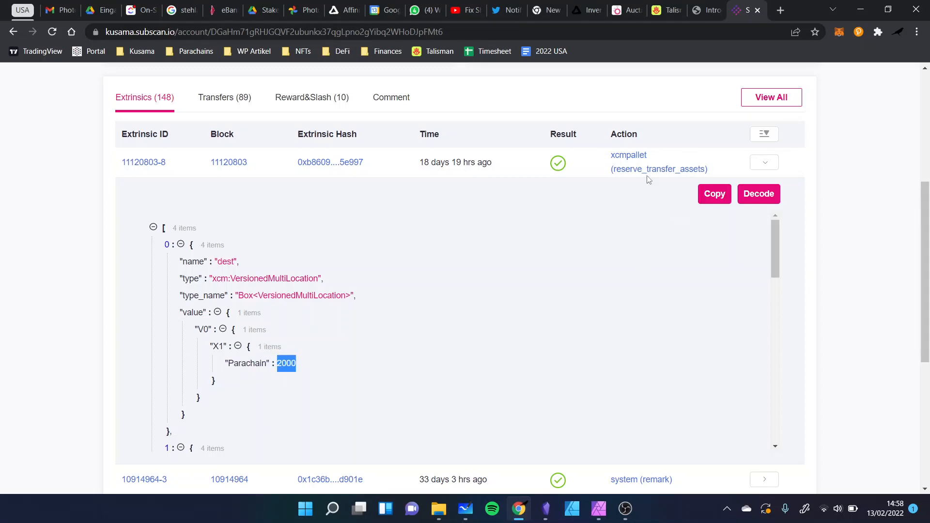
{"action": "mouse_move", "coordinate": [638, 174]}
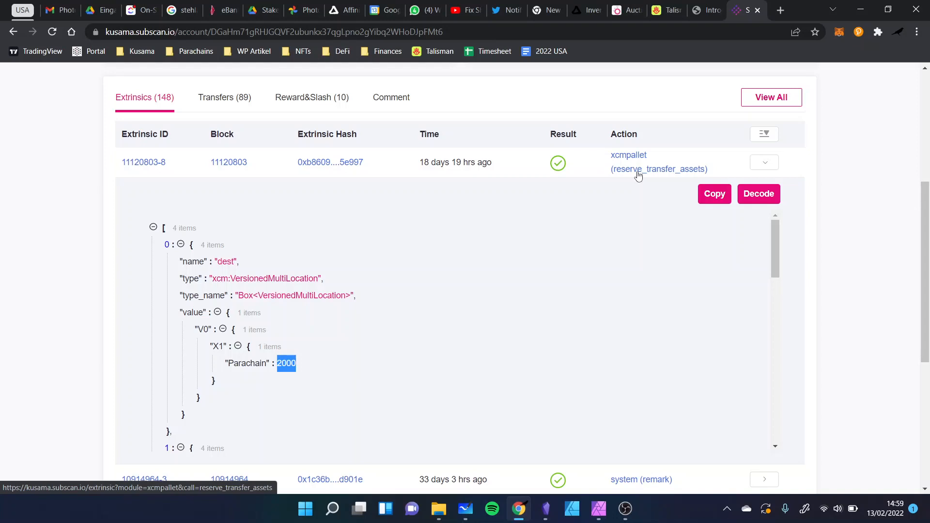
{"action": "mouse_move", "coordinate": [487, 193]}
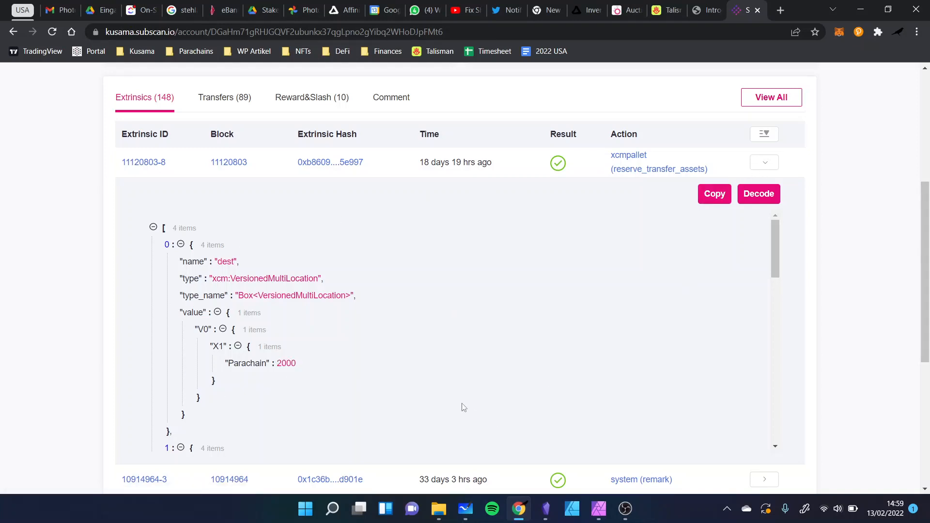
{"action": "scroll", "scroll_direction": "down", "scroll_amount": 3}
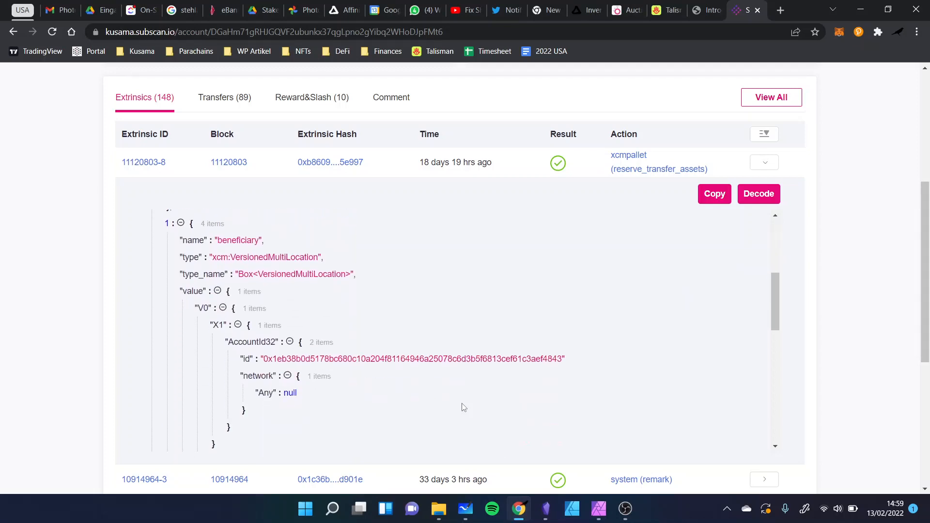
{"action": "scroll", "scroll_direction": "down", "scroll_amount": 3}
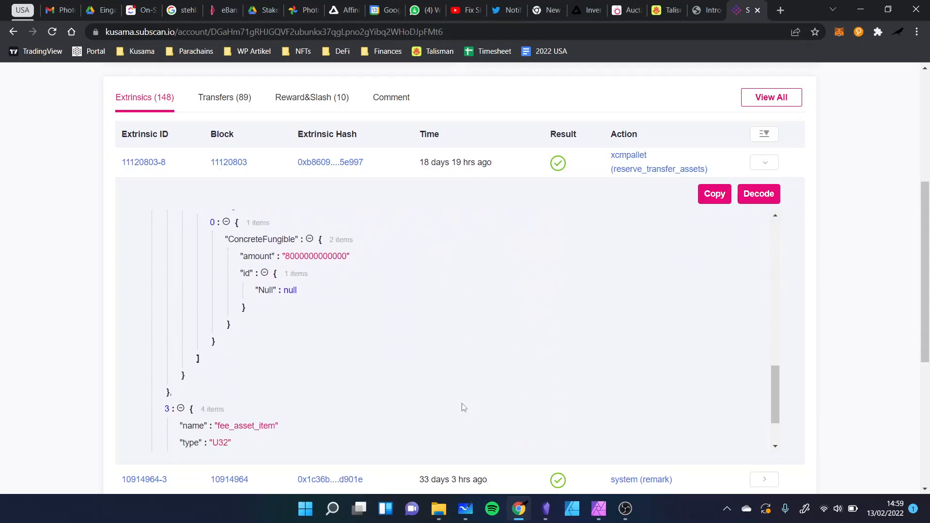
{"action": "scroll", "scroll_direction": "up", "scroll_amount": 3}
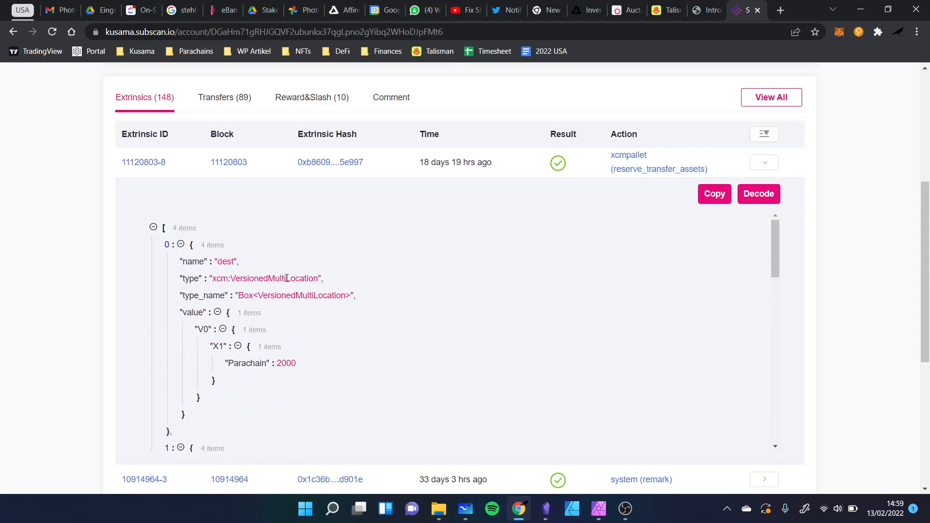
{"action": "mouse_move", "coordinate": [827, 142]}
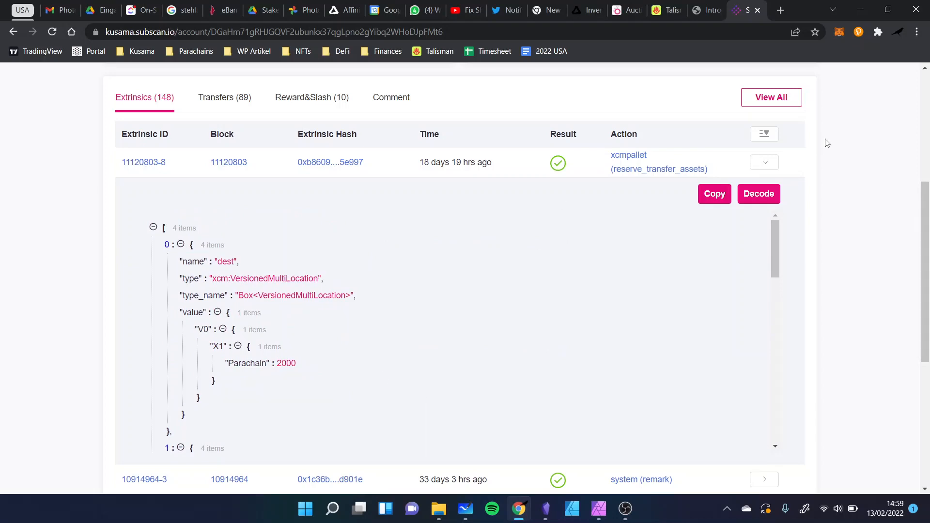
{"action": "left_click", "coordinate": [763, 161]}
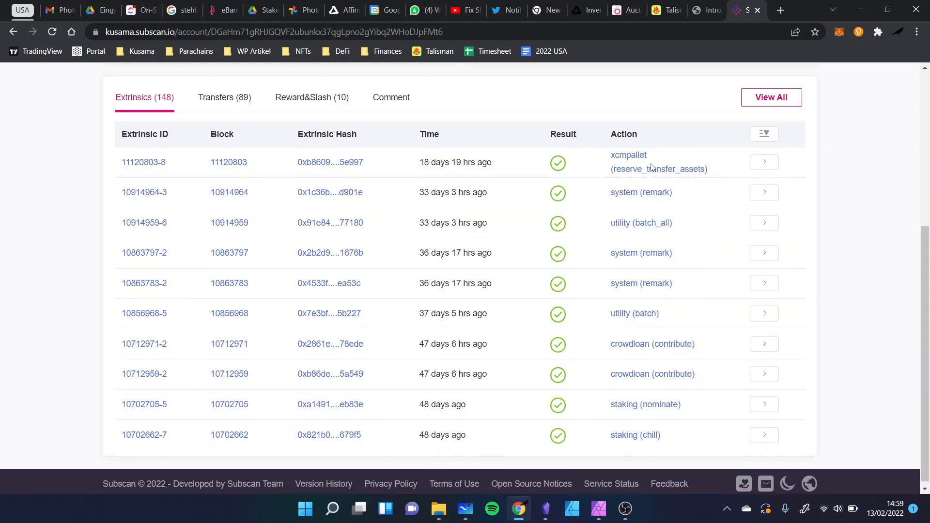
- Return to Whiteboard and edit the Explorers note around 'Transparency', then exit editing
{"action": "left_click", "coordinate": [764, 162]}
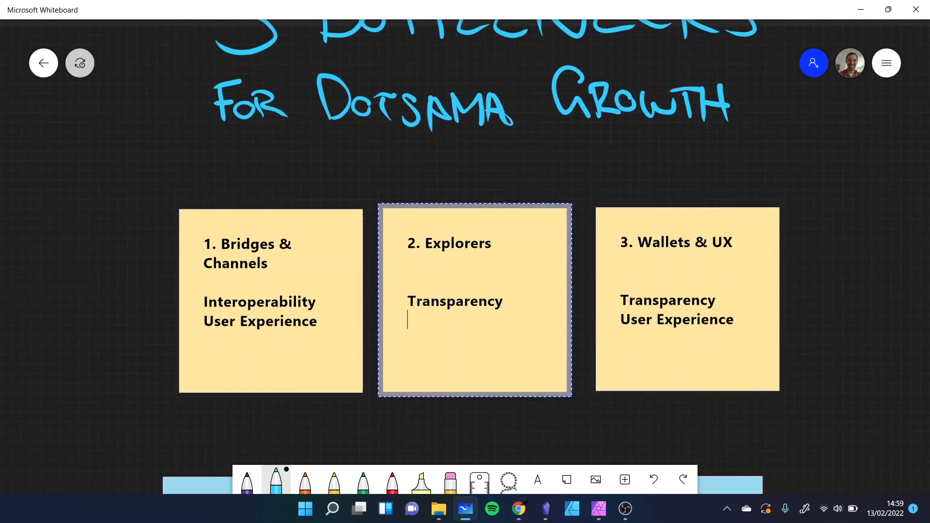
{"action": "double_click", "coordinate": [455, 301]}
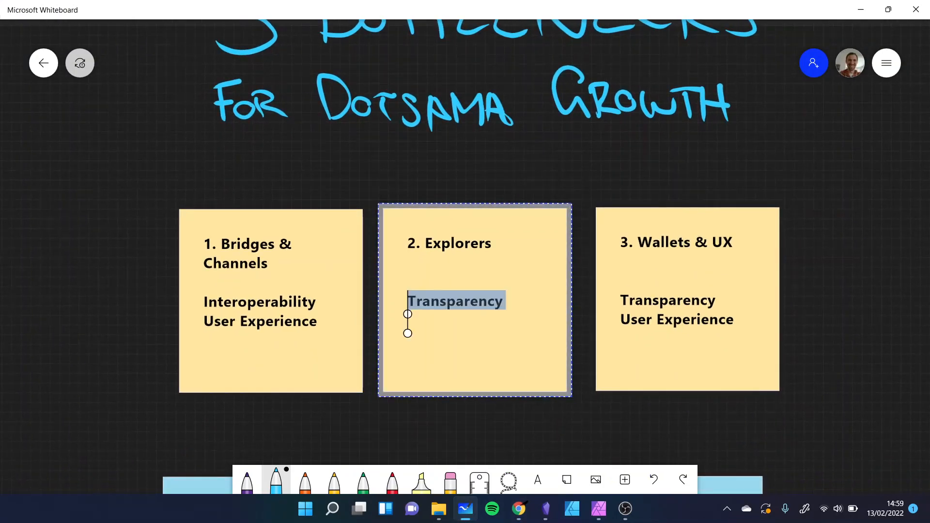
{"action": "left_click", "coordinate": [475, 433]}
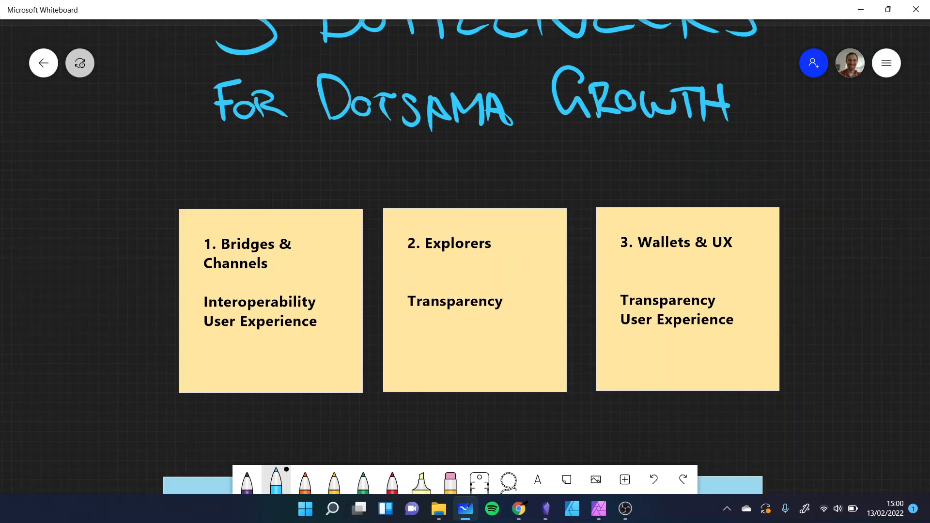
{"action": "left_click", "coordinate": [475, 299]}
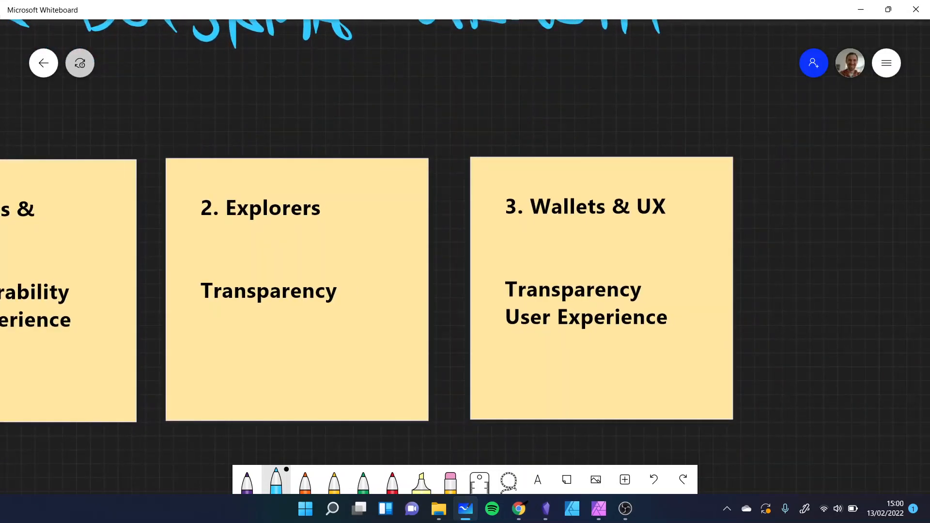
- Drag the Wallets & UX note down and left onto the Explorers note's edge
{"action": "left_click_drag", "start_coordinate": [600, 290], "coordinate": [547, 317]}
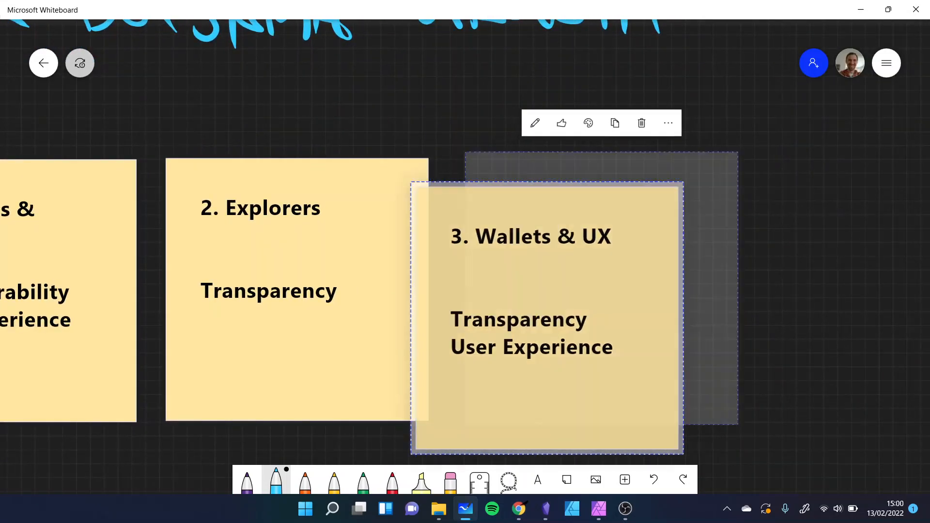
{"action": "left_click_drag", "start_coordinate": [546, 315], "coordinate": [386, 320]}
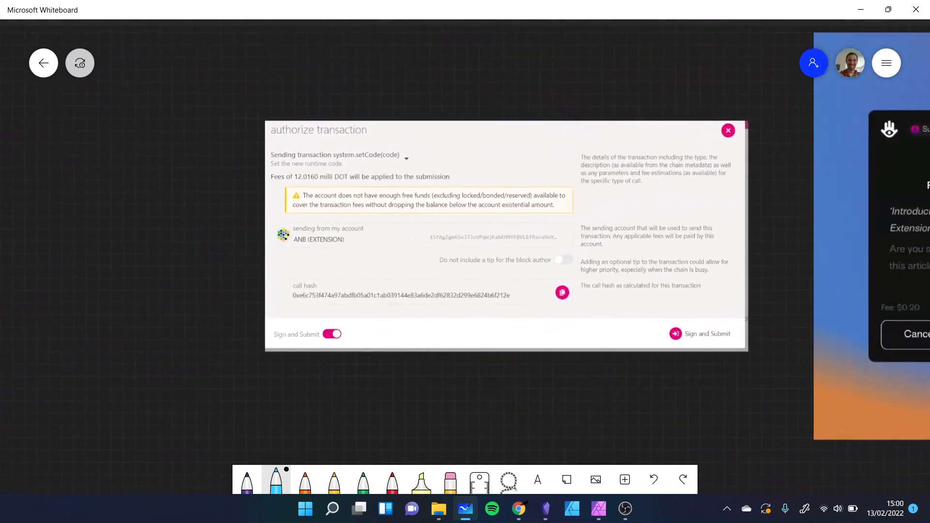
- Pan to the screenshot of three Talisman transaction dialogs
{"action": "left_click", "coordinate": [479, 479]}
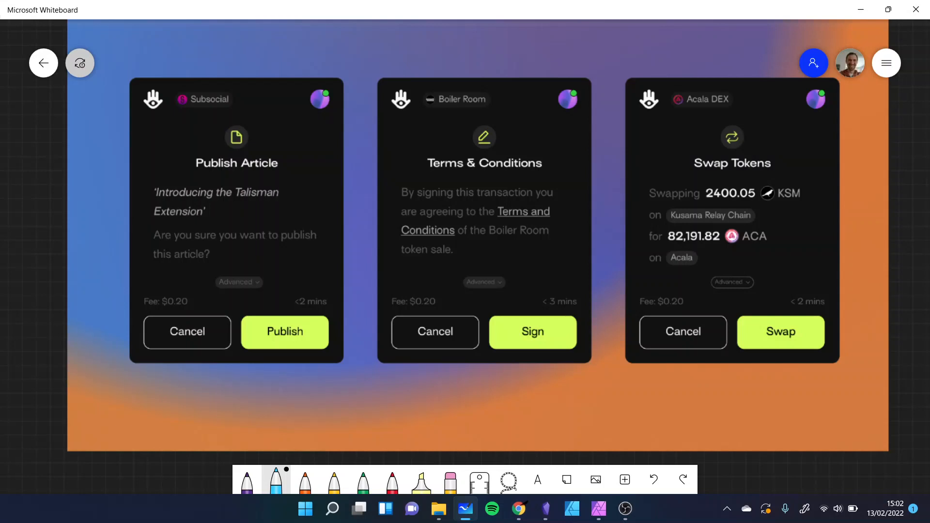
- Move to the Kusama parachain map and choose the green pen
{"action": "left_click", "coordinate": [896, 511]}
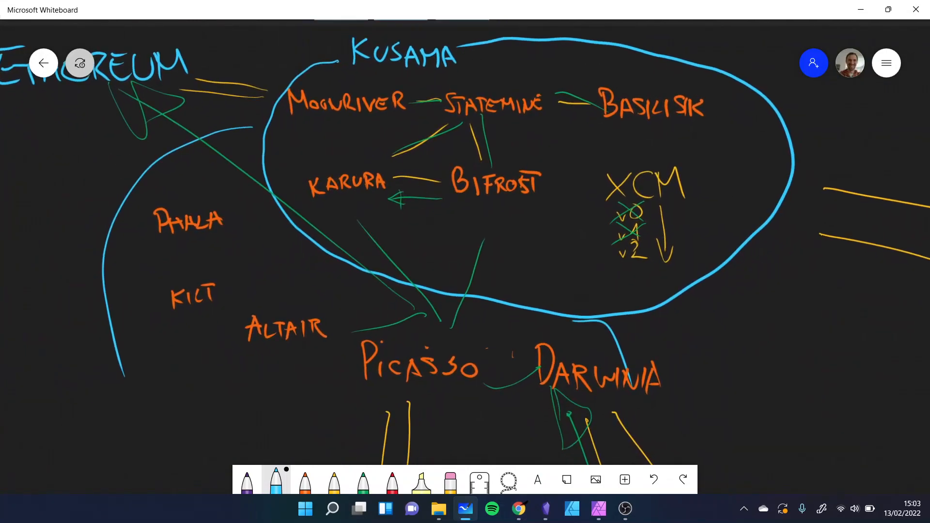
{"action": "left_click", "coordinate": [362, 479]}
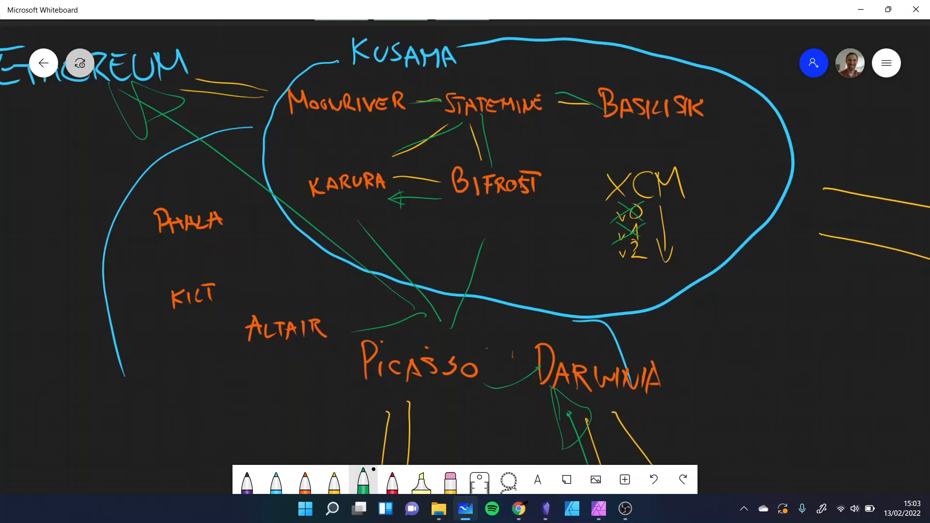